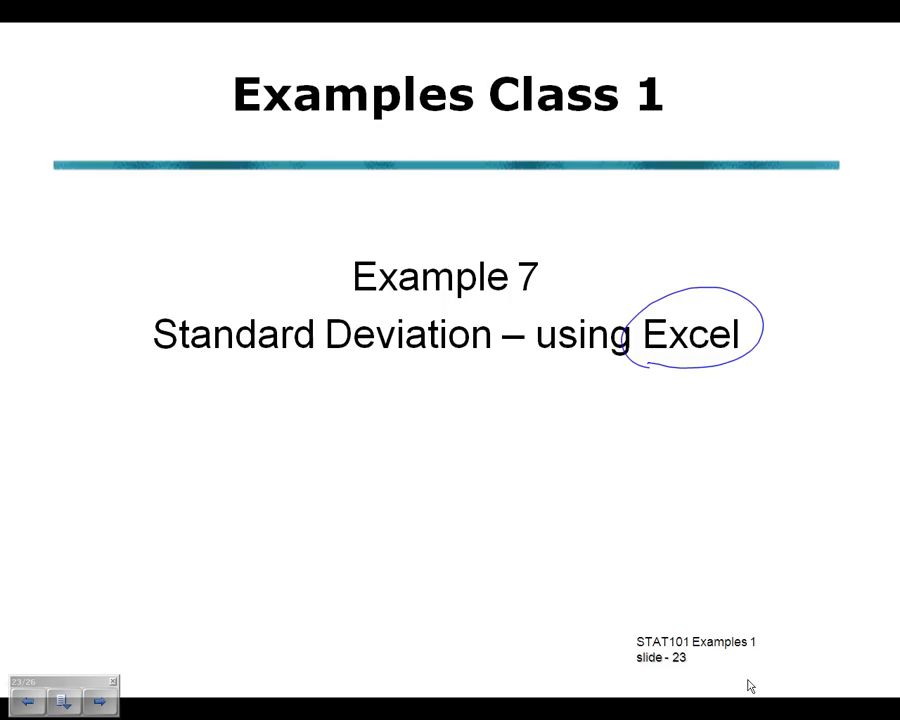
Step: Switch from the PowerPoint slide show to the heating-temperatures Excel workbook
left_click(440, 710)
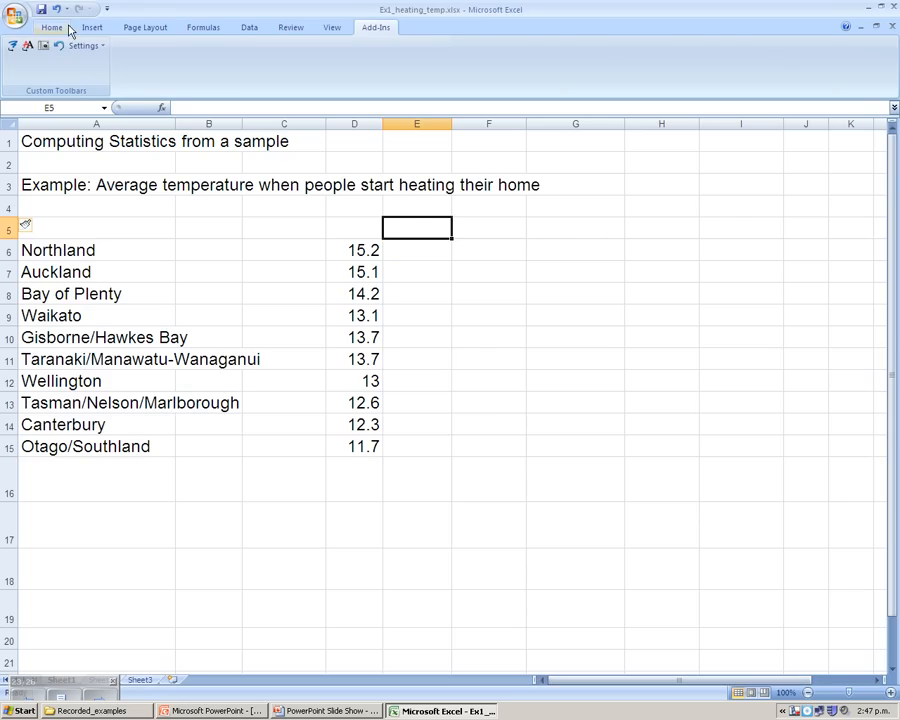
Step: Show the Home ribbon commands and select C17 below the temperature data
left_click(52, 28)
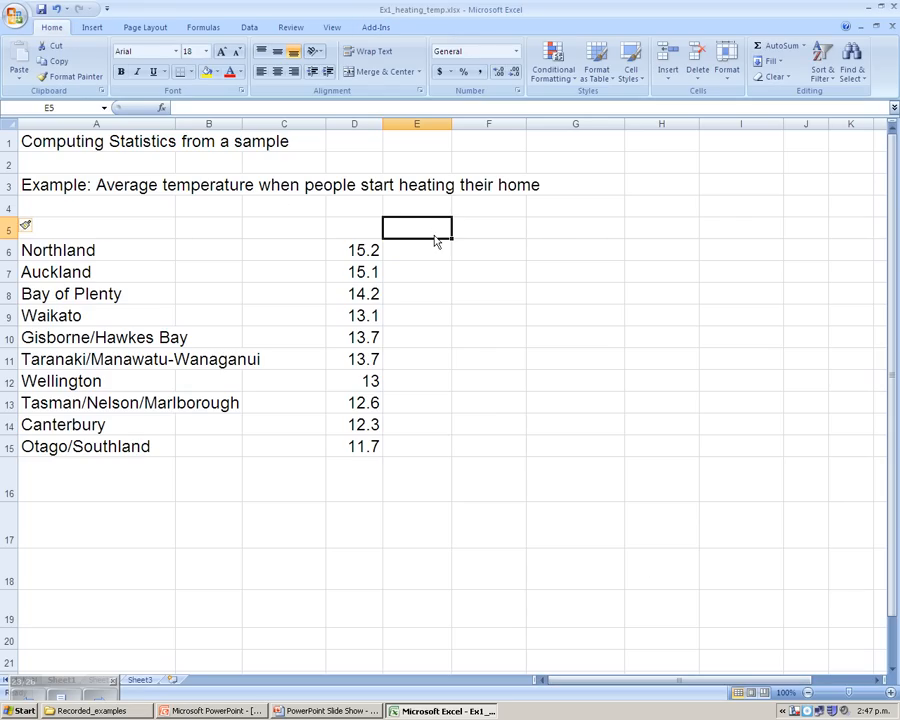
mouse_move(296, 528)
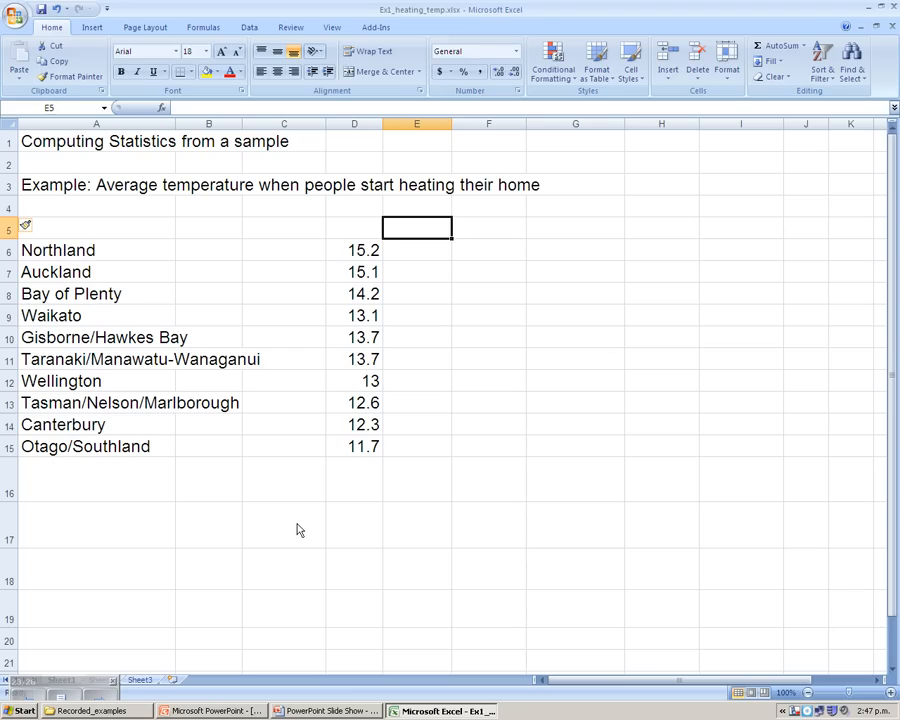
left_click(284, 524)
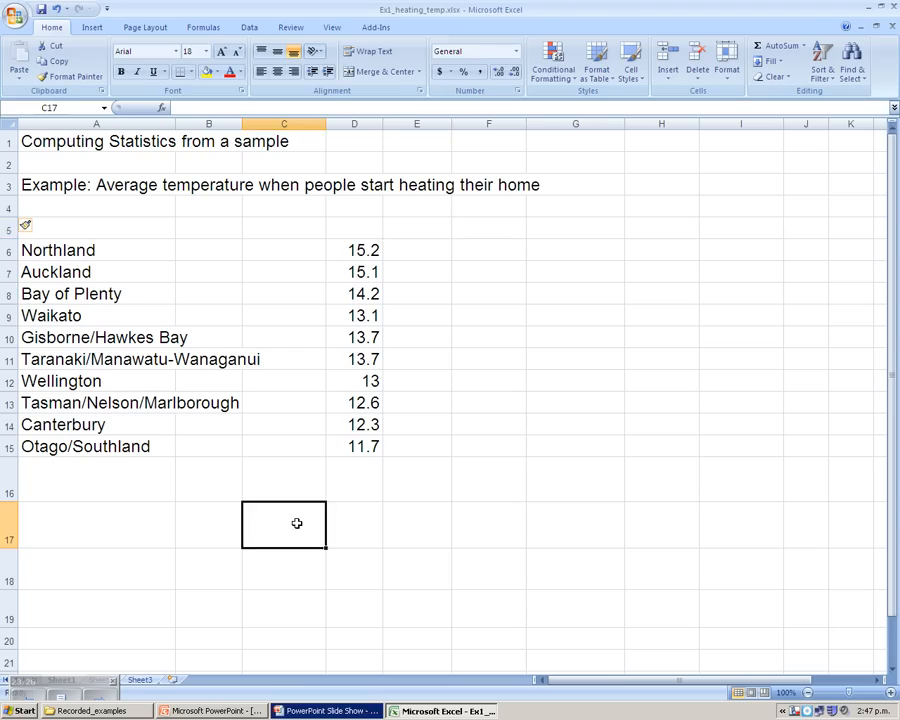
mouse_move(308, 520)
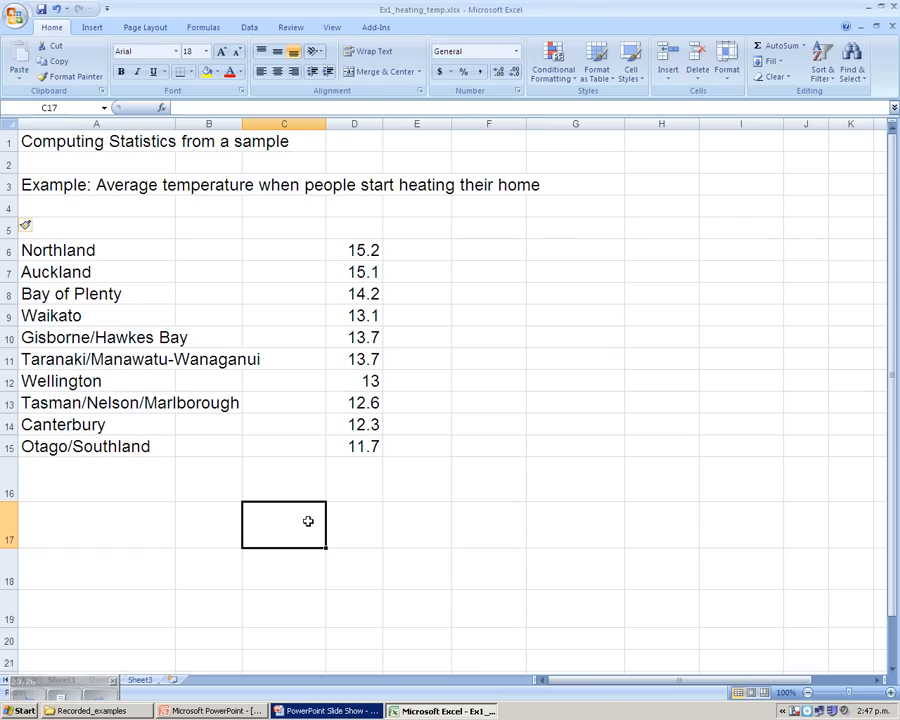
Step: Label C17 MEAN and compute =SUM(D6:D15)/10 in D17, giving 13.46
type("MEAN")
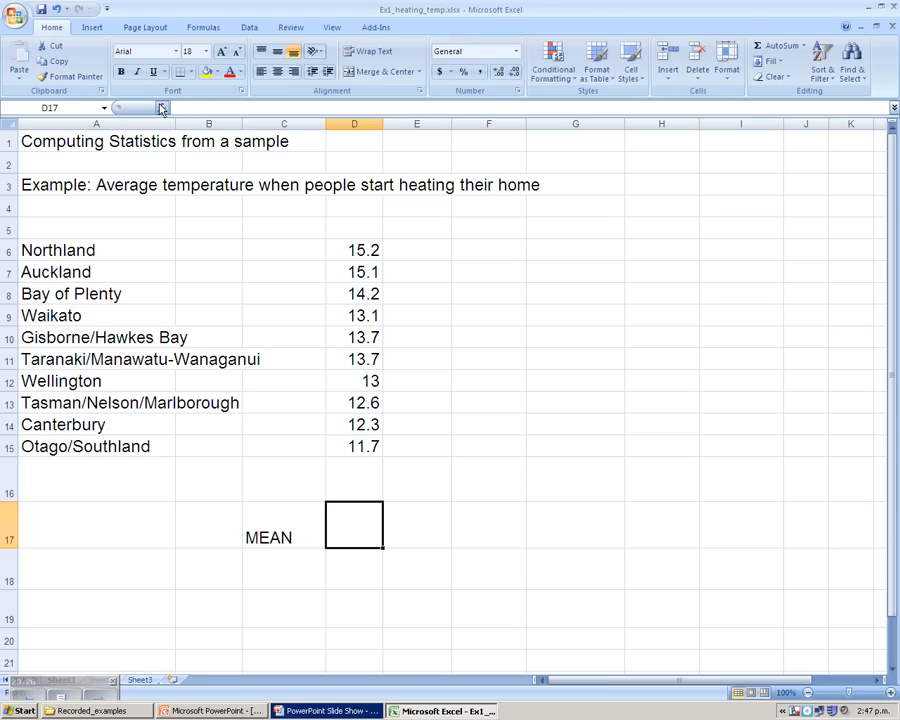
mouse_move(162, 108)
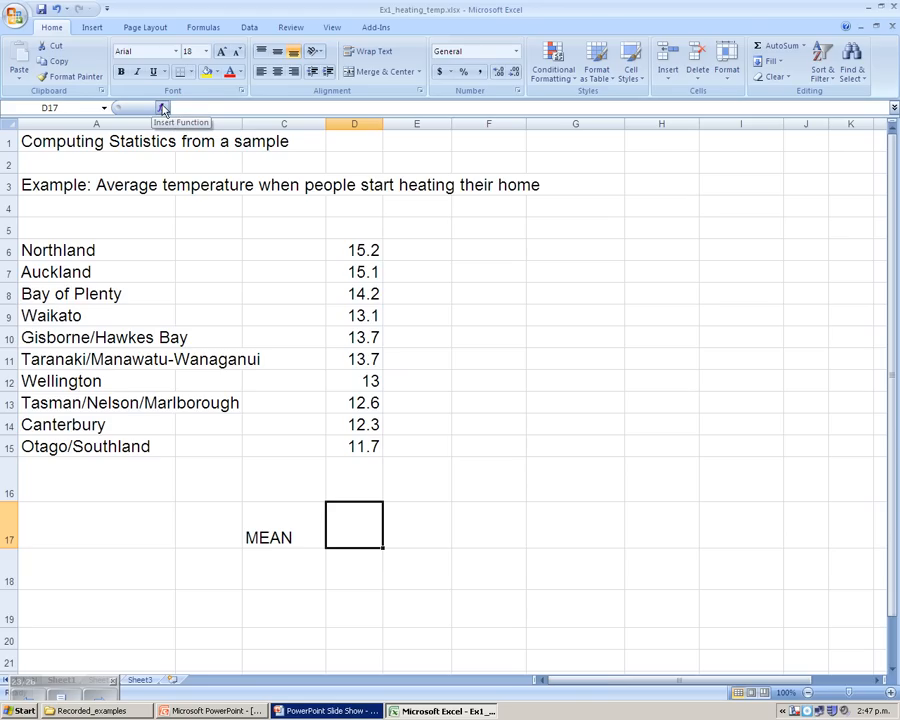
type("=SUM(")
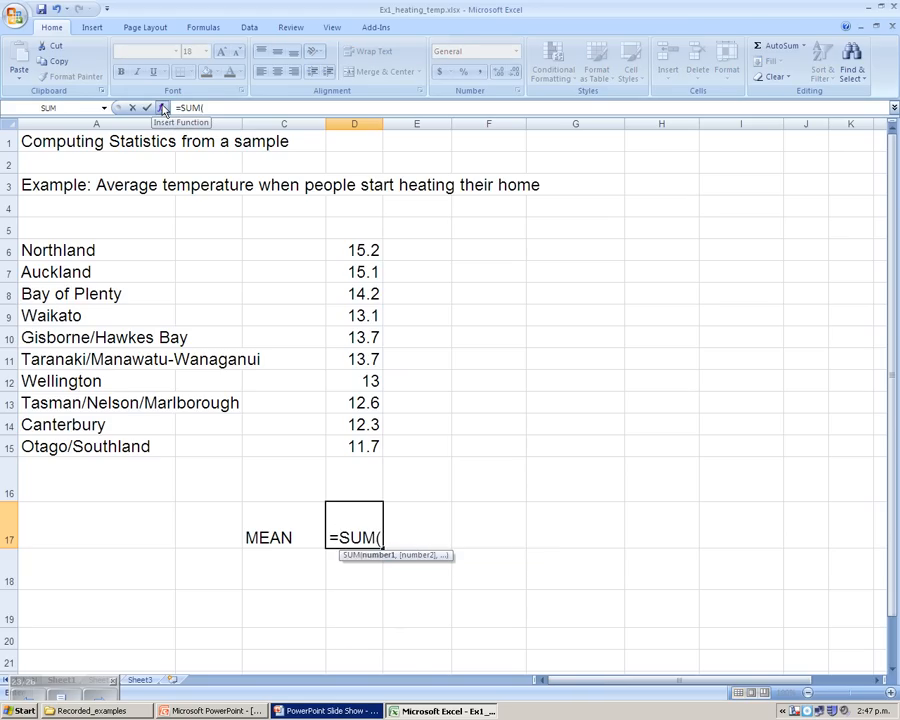
left_click_drag(354, 250, 354, 316)
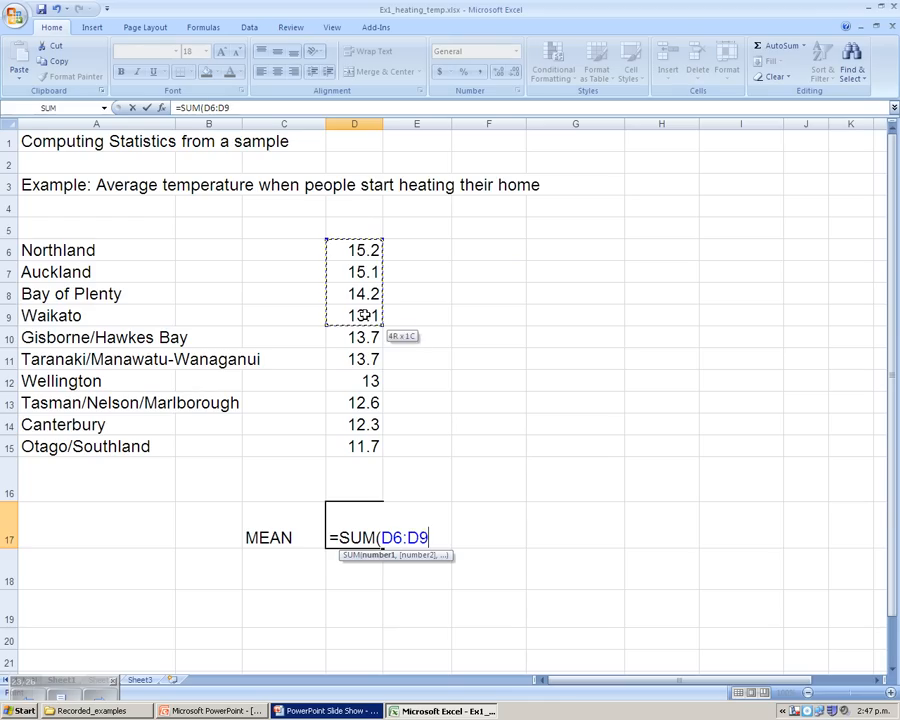
left_click_drag(354, 316, 354, 446)
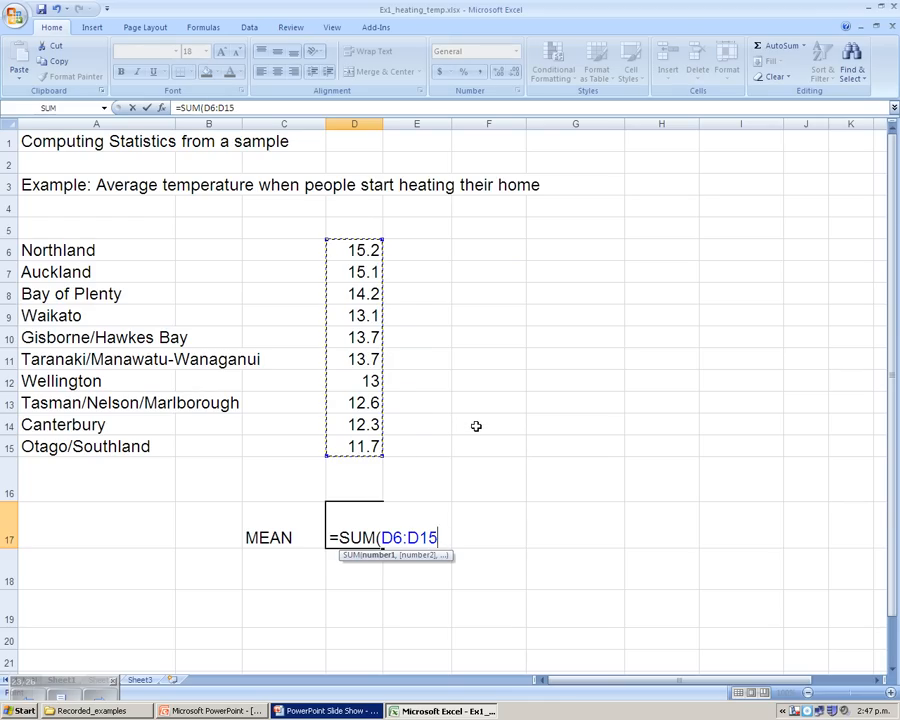
type(")")
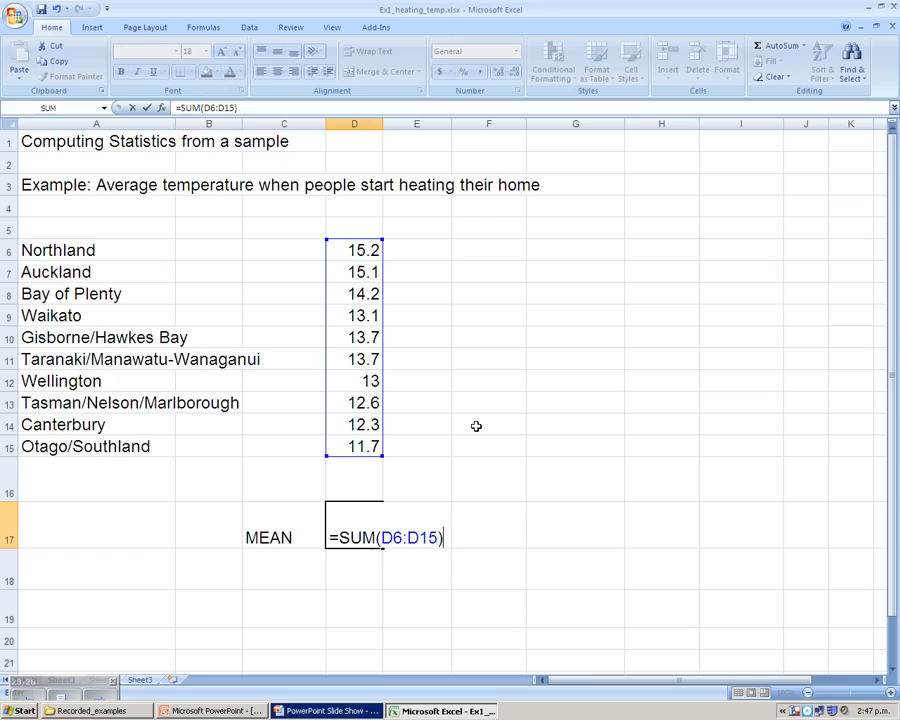
type("/")
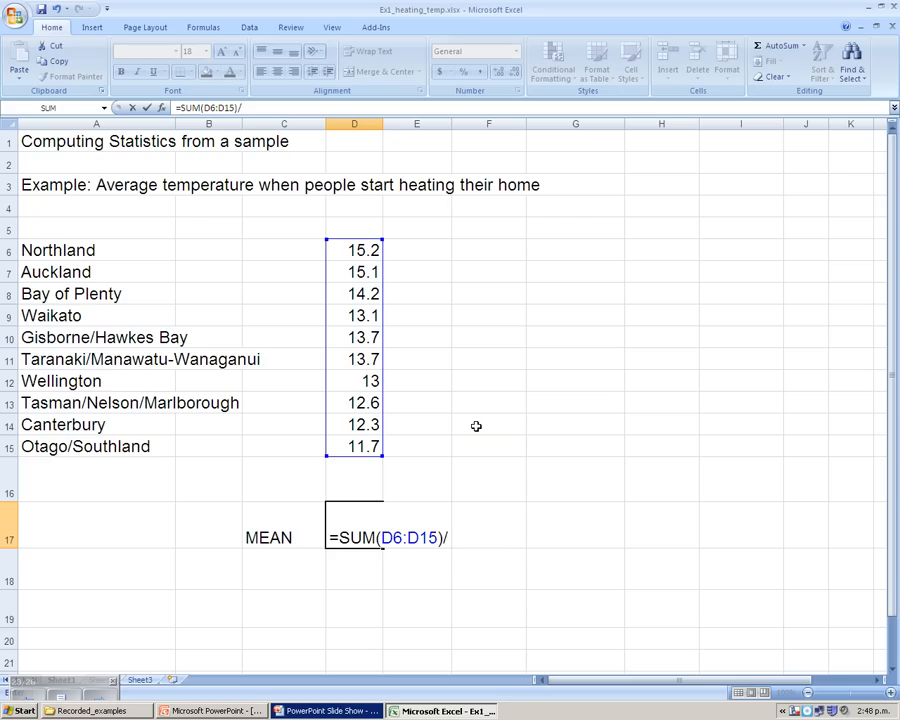
type("10")
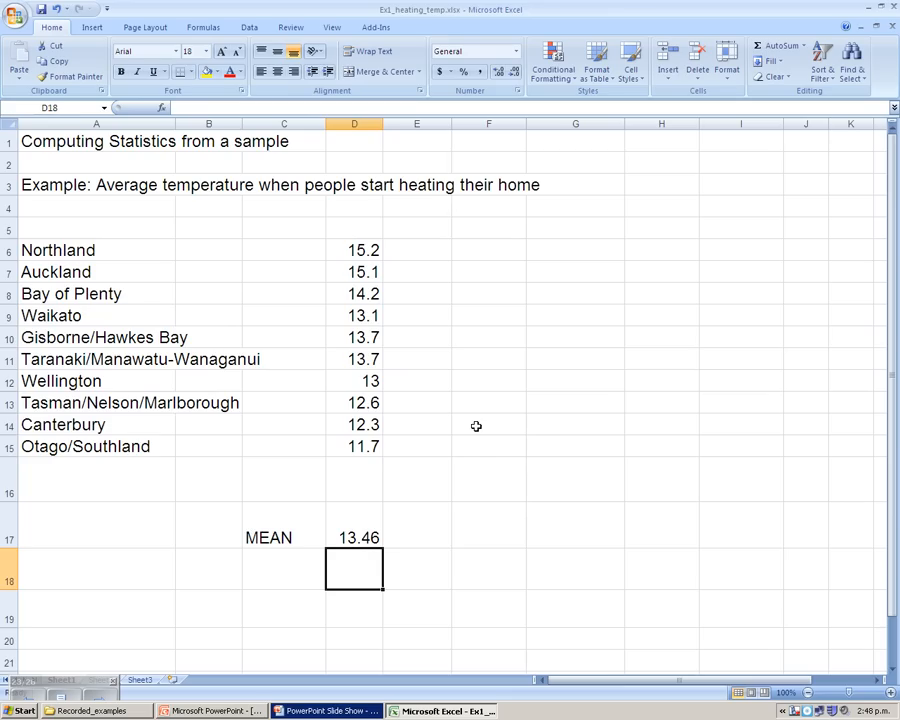
mouse_move(432, 234)
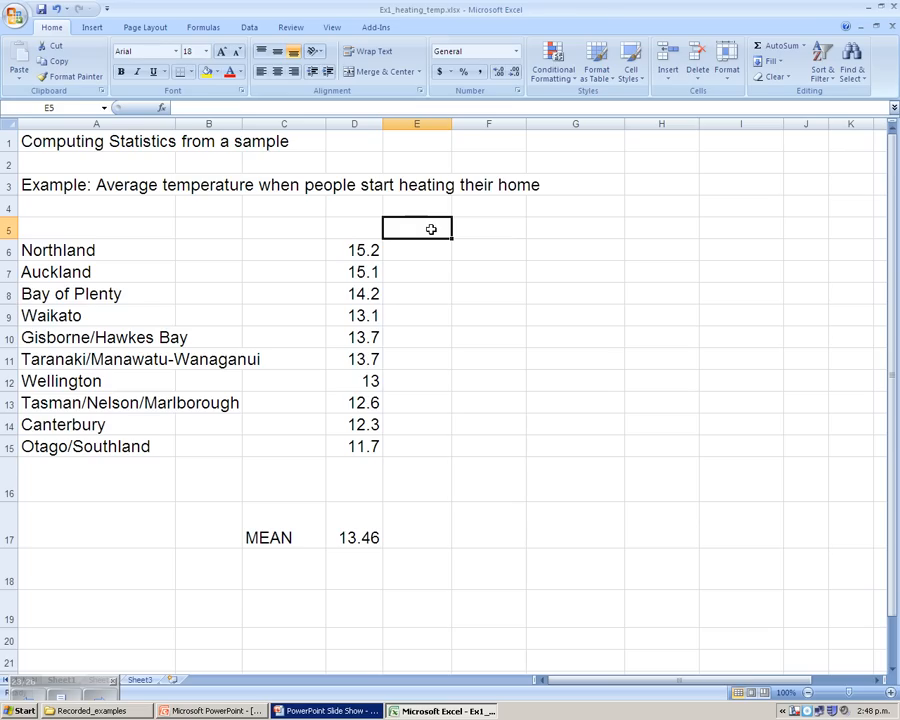
Step: Head column E X-XBAR and enter =D6-$D$17 for Northland's deviation
type("X")
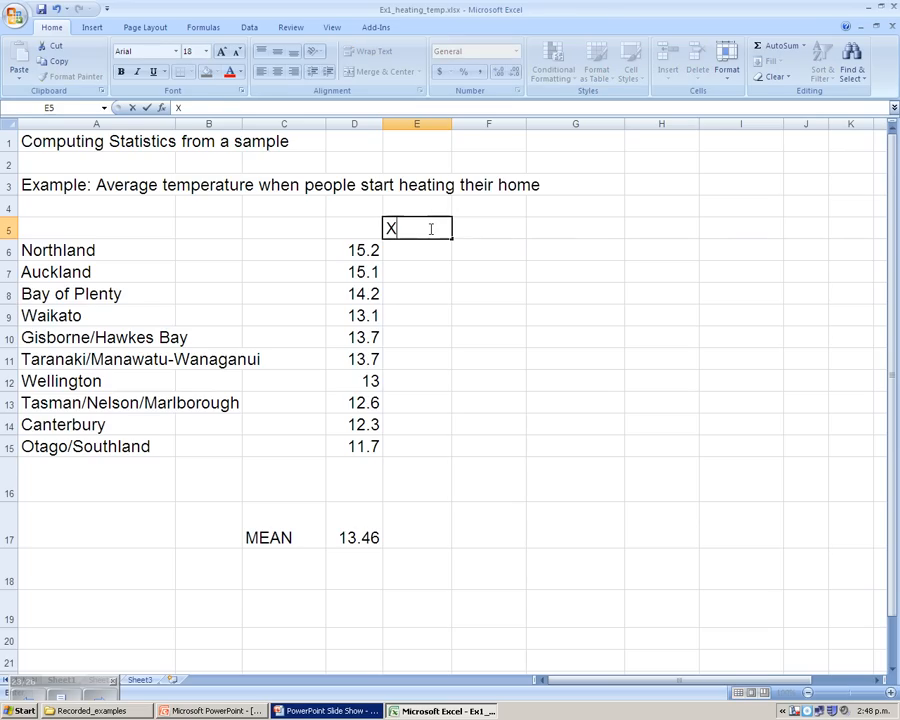
type("-XBAR")
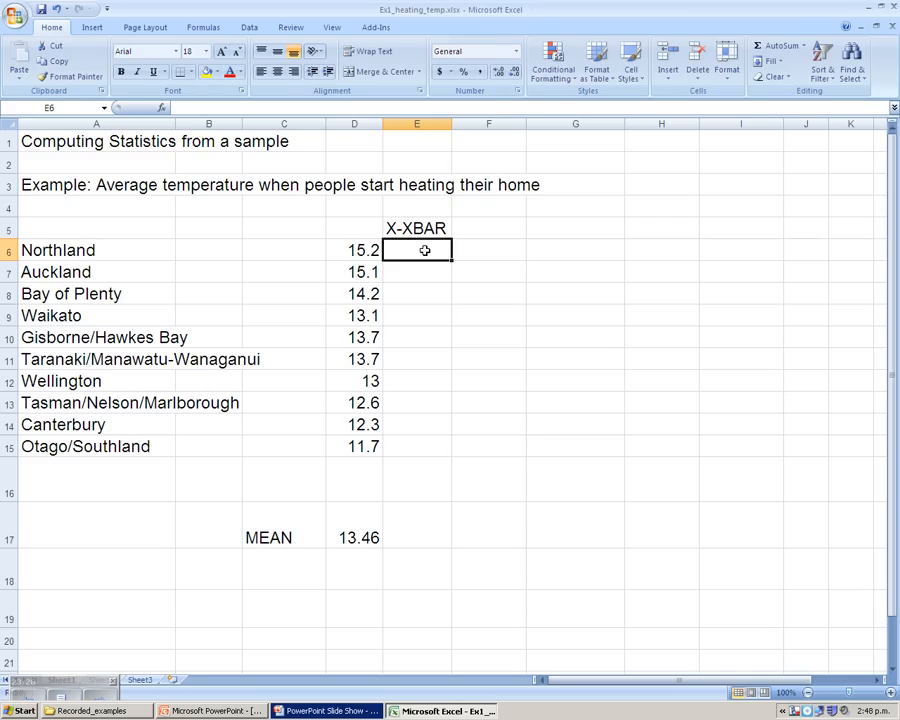
mouse_move(710, 140)
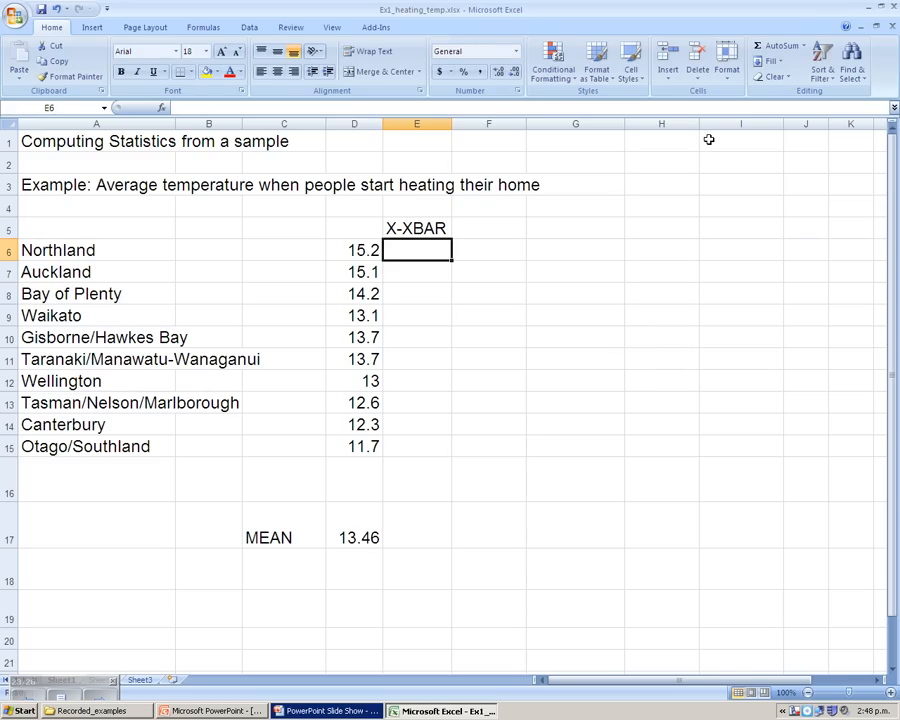
type("=")
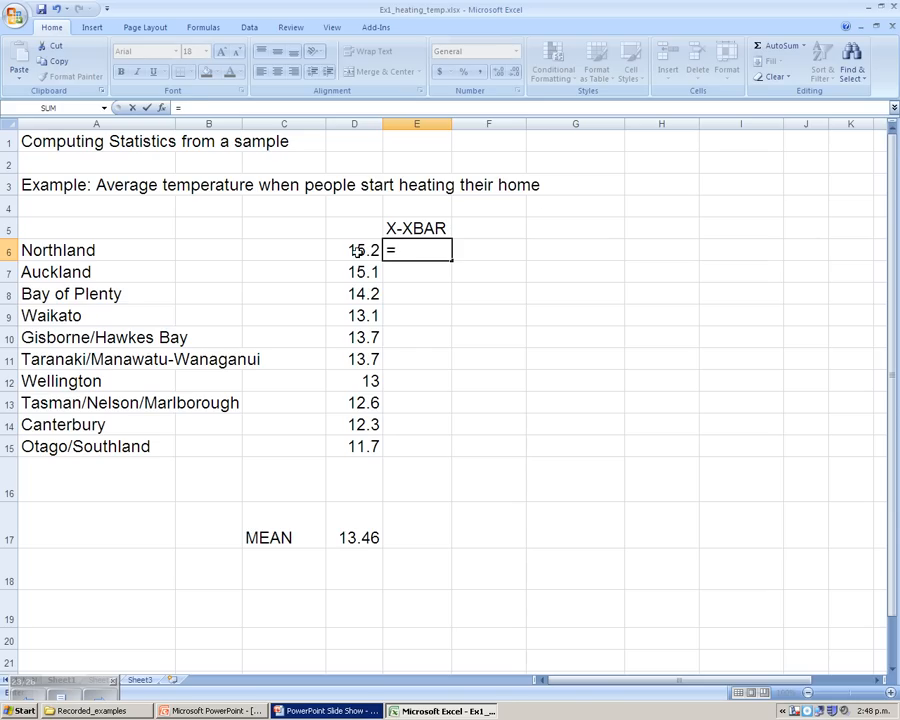
left_click(354, 250)
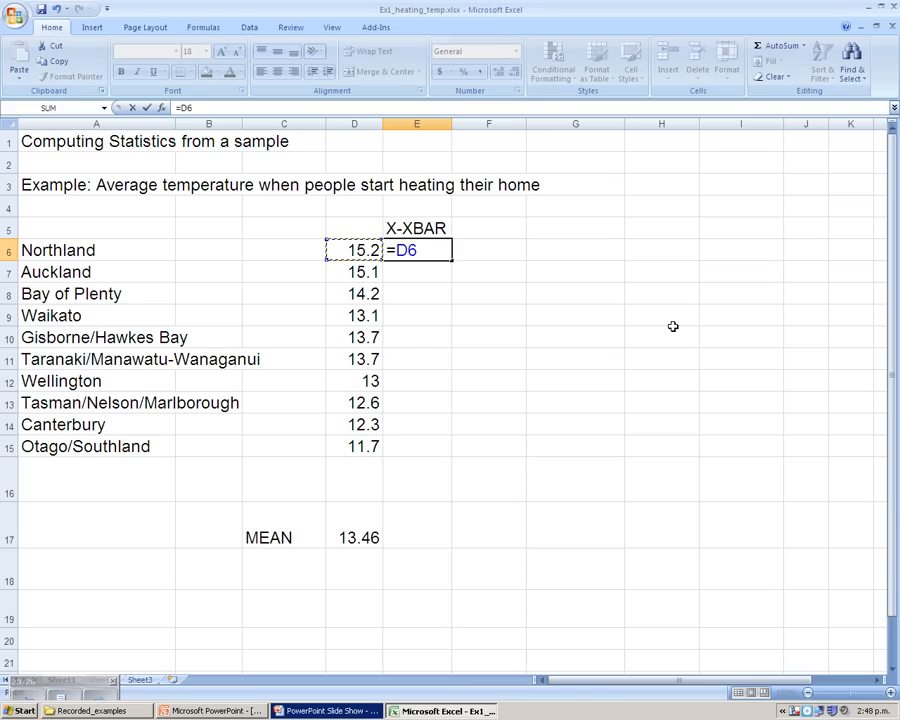
type("-")
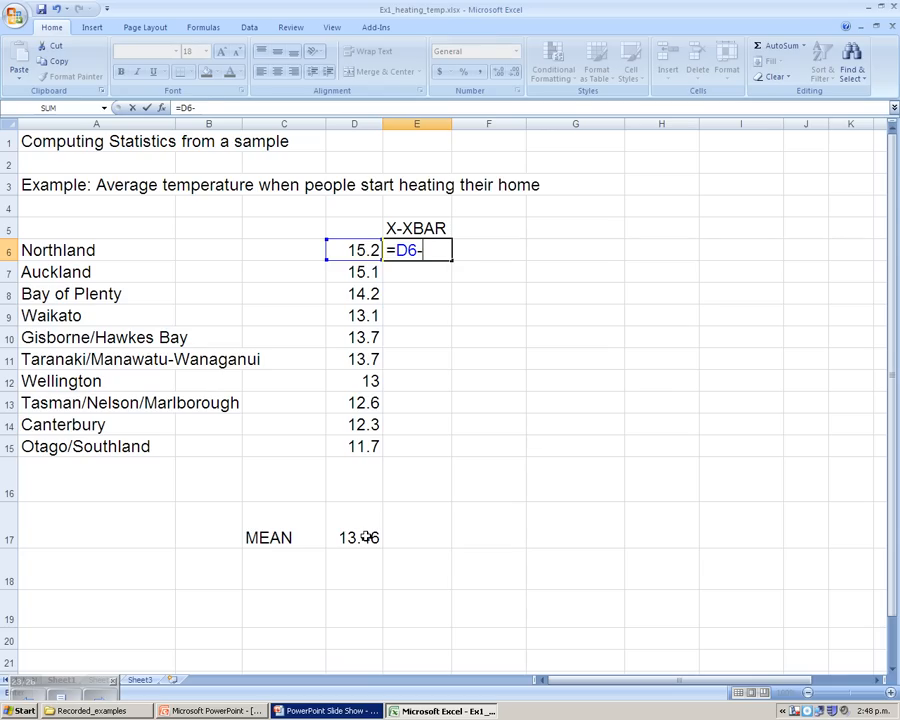
left_click(354, 536)
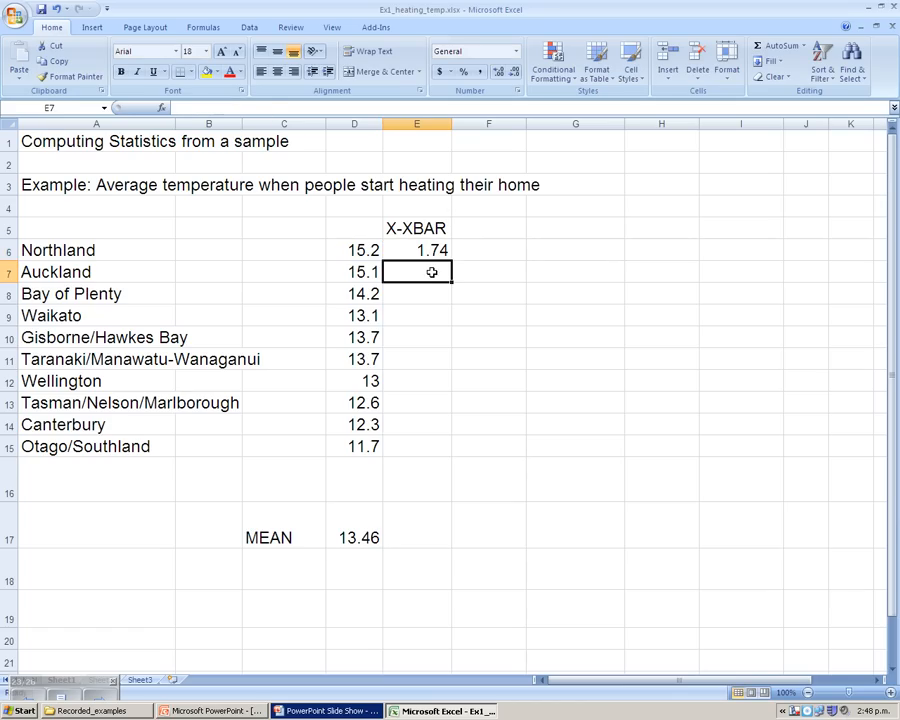
Step: Fill the deviation formula down to E15 and check Auckland's copy
left_click(416, 250)
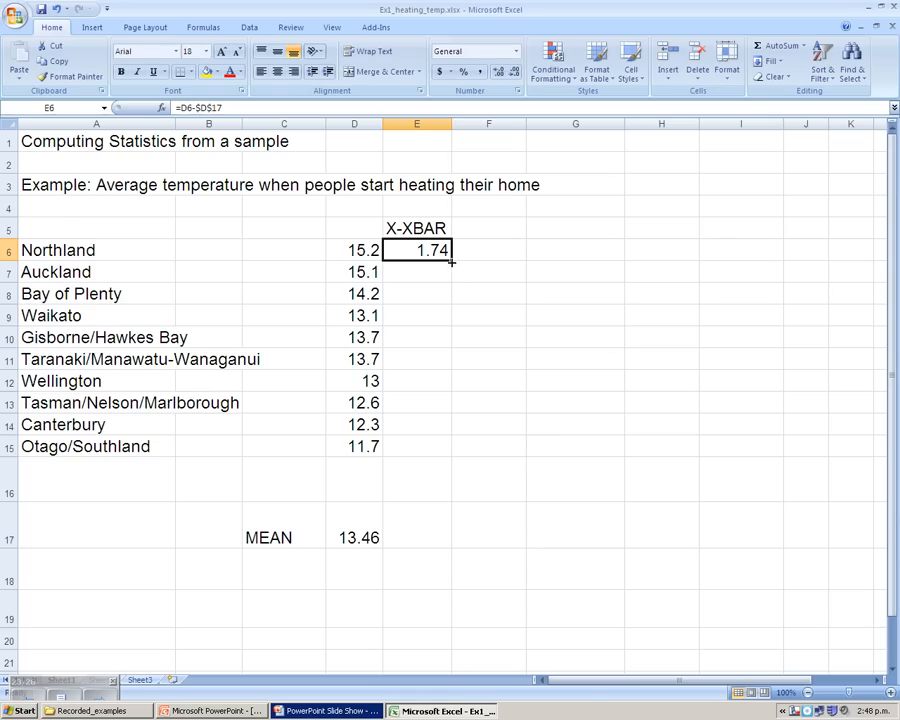
mouse_move(450, 260)
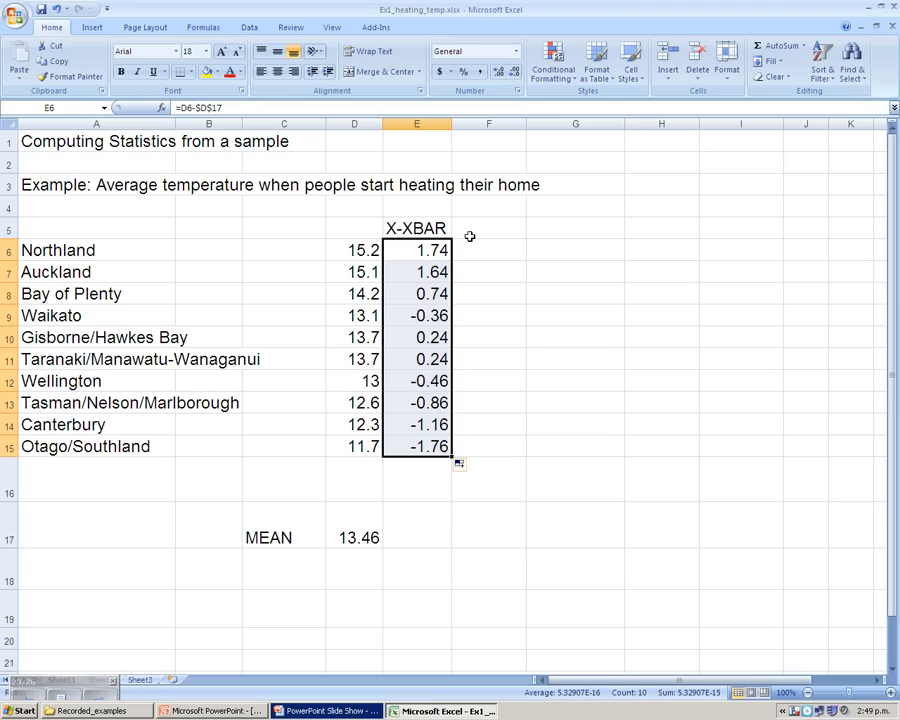
left_click(416, 272)
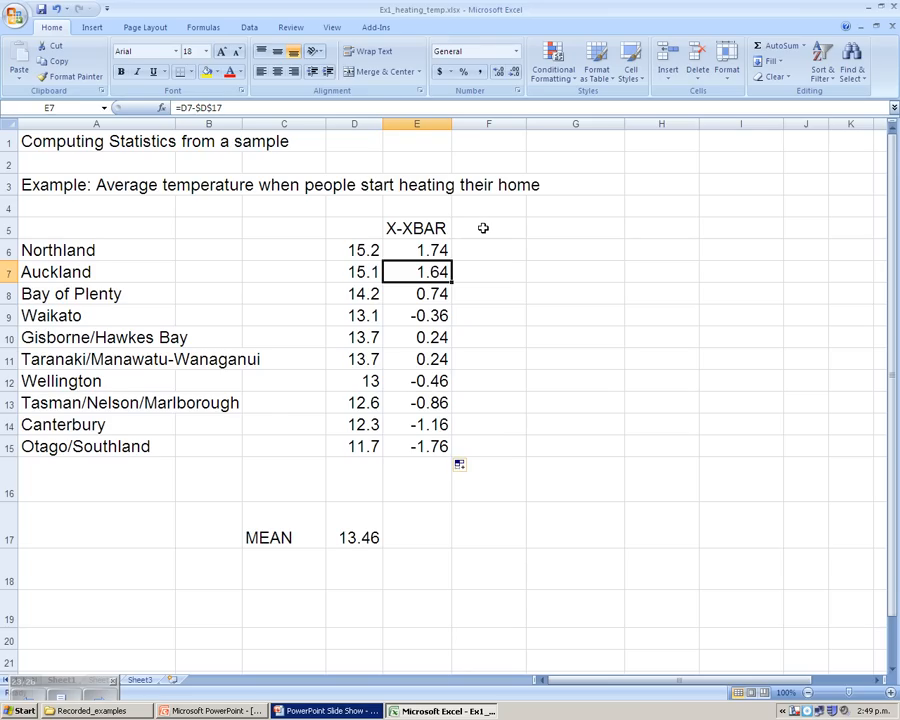
Step: Head column F (X-XBAR)^2 and enter =E6^2 for Northland
left_click(488, 228)
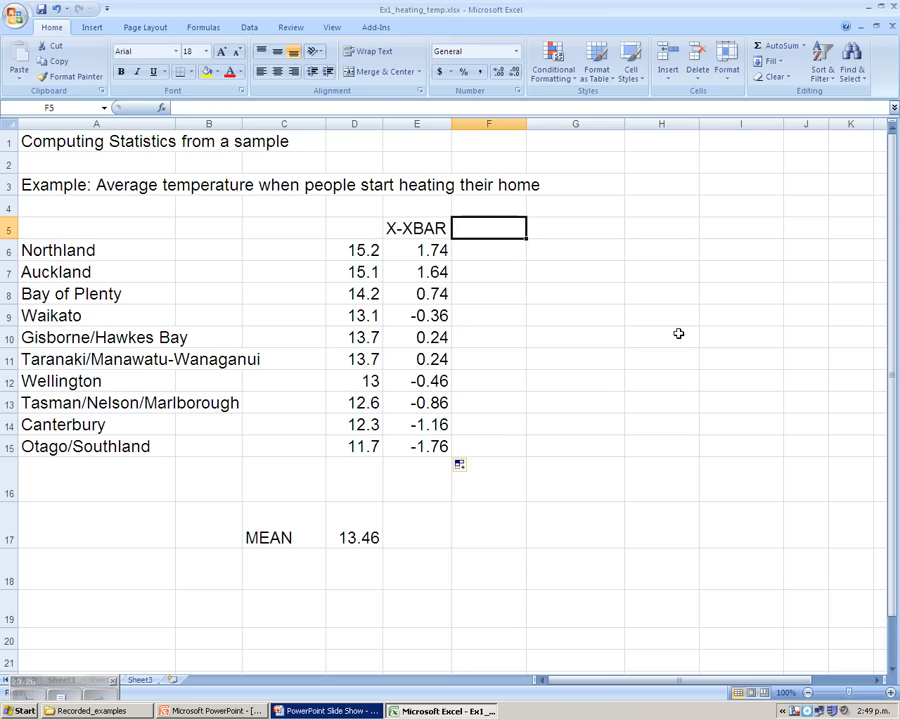
type("(X-XBAR")
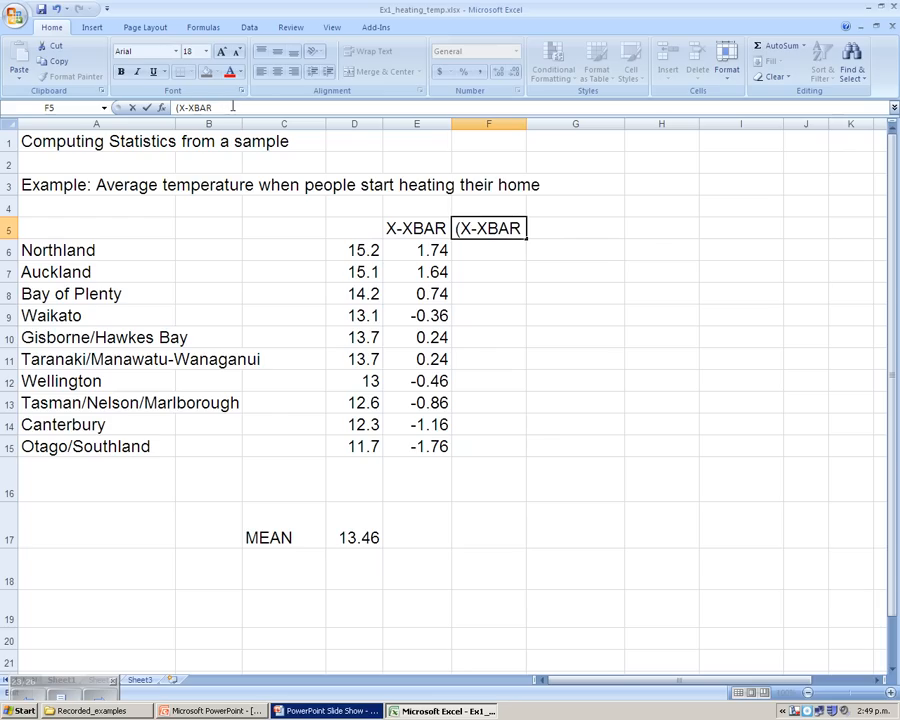
type(")^2")
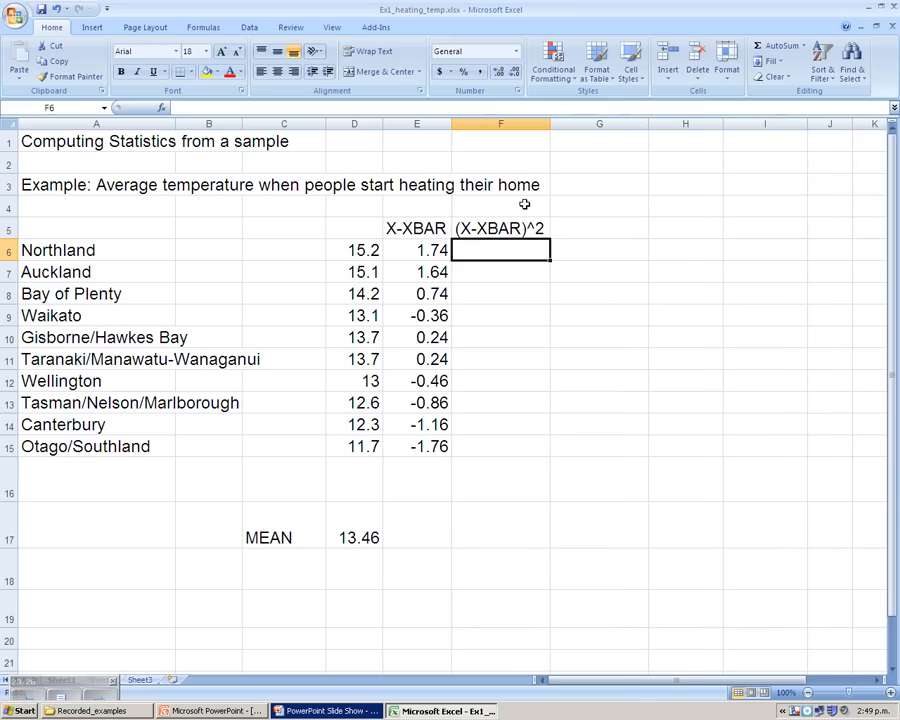
type("=")
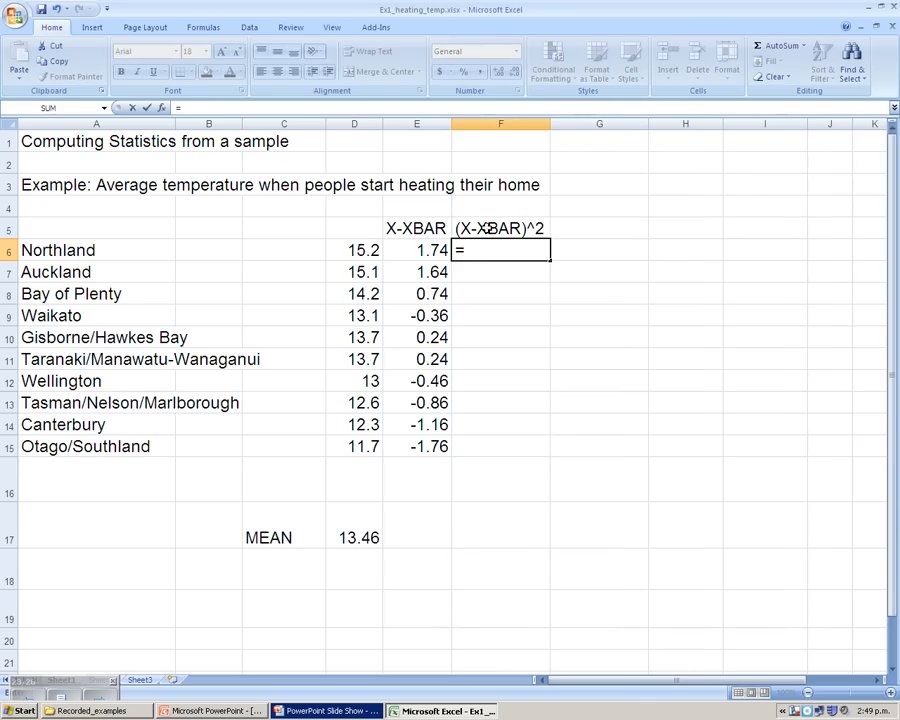
left_click(416, 250)
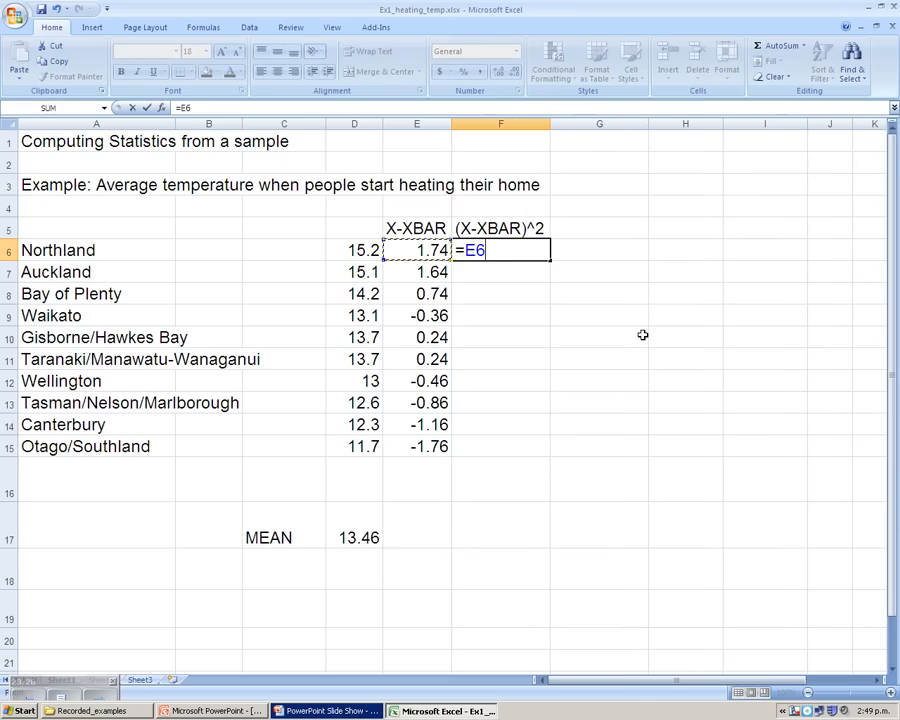
type("^2")
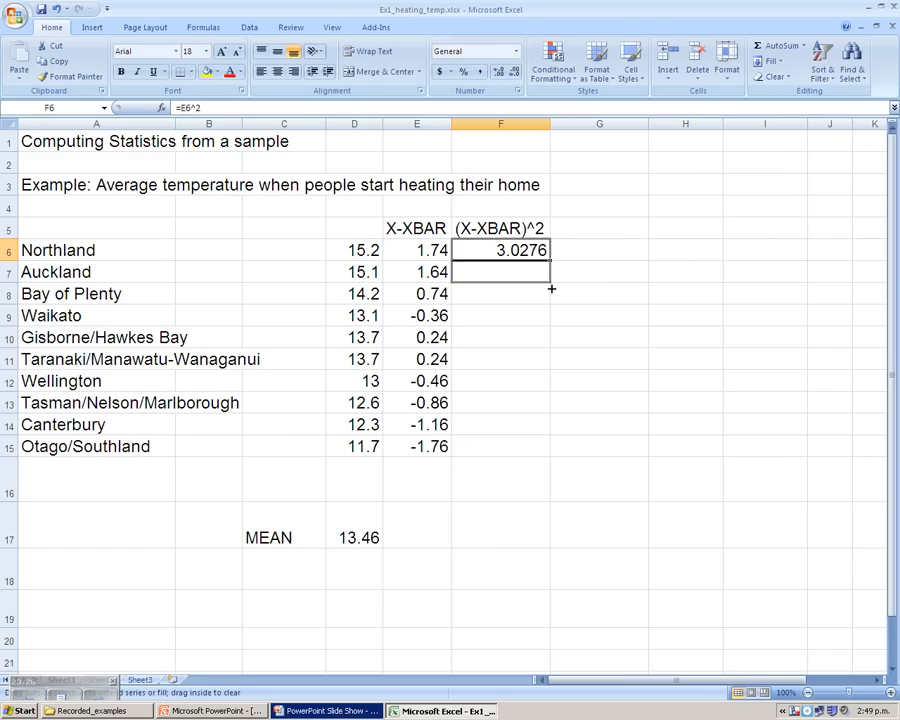
Step: Fill the squared-deviation formula down through Otago/Southland and verify a copied cell
left_click_drag(500, 262, 500, 446)
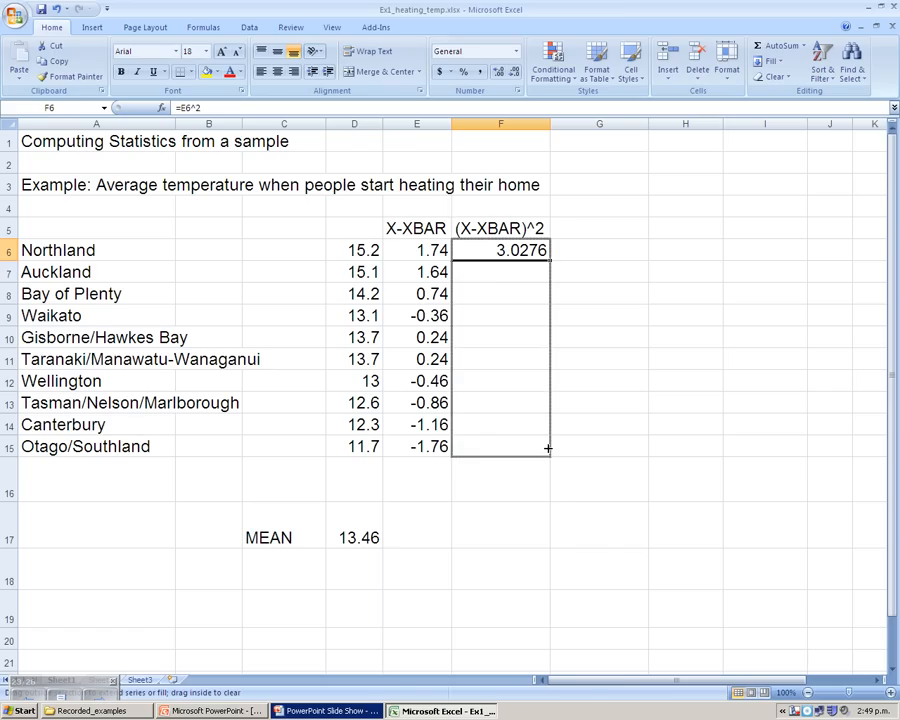
left_click_drag(548, 250, 548, 448)
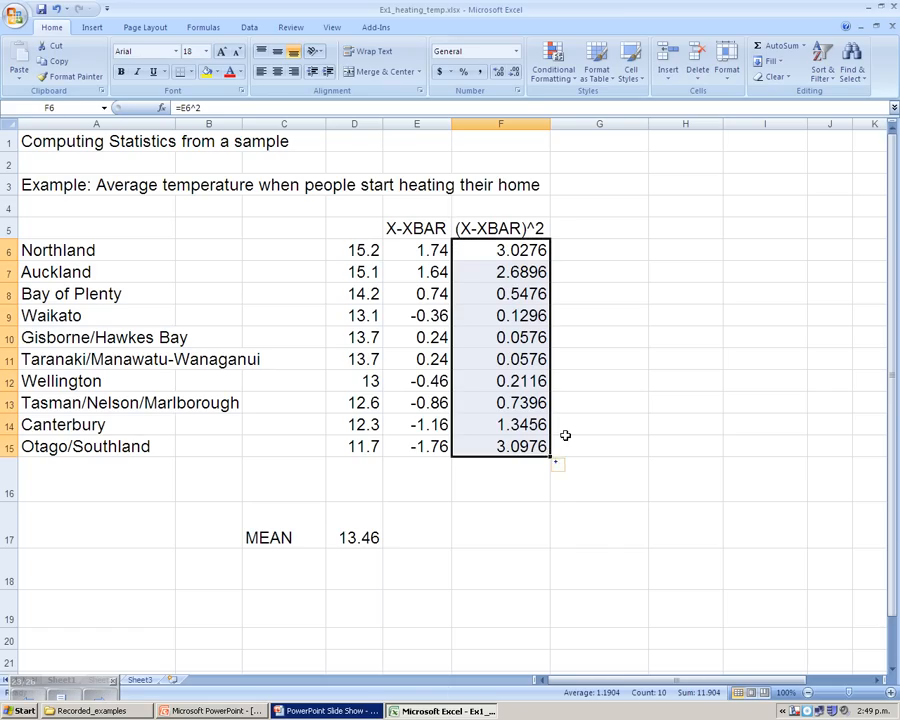
mouse_move(570, 496)
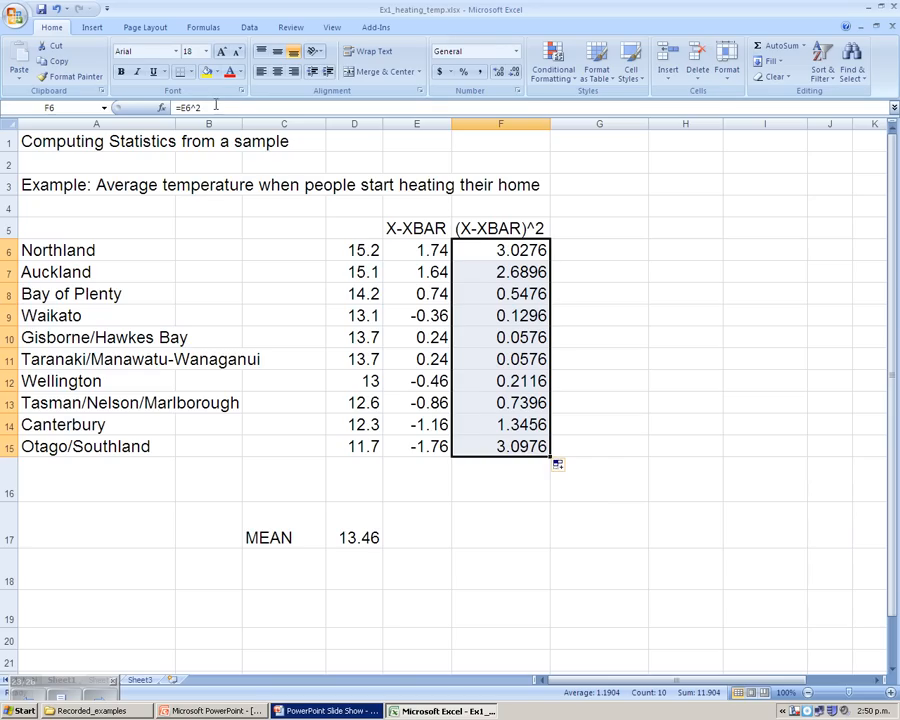
double_click(500, 250)
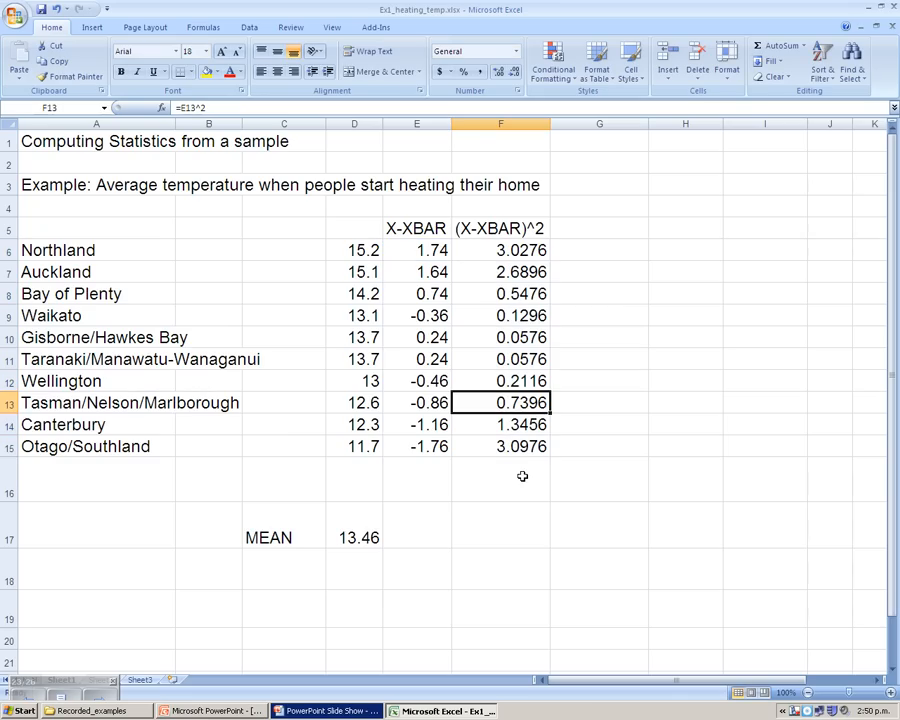
mouse_move(566, 428)
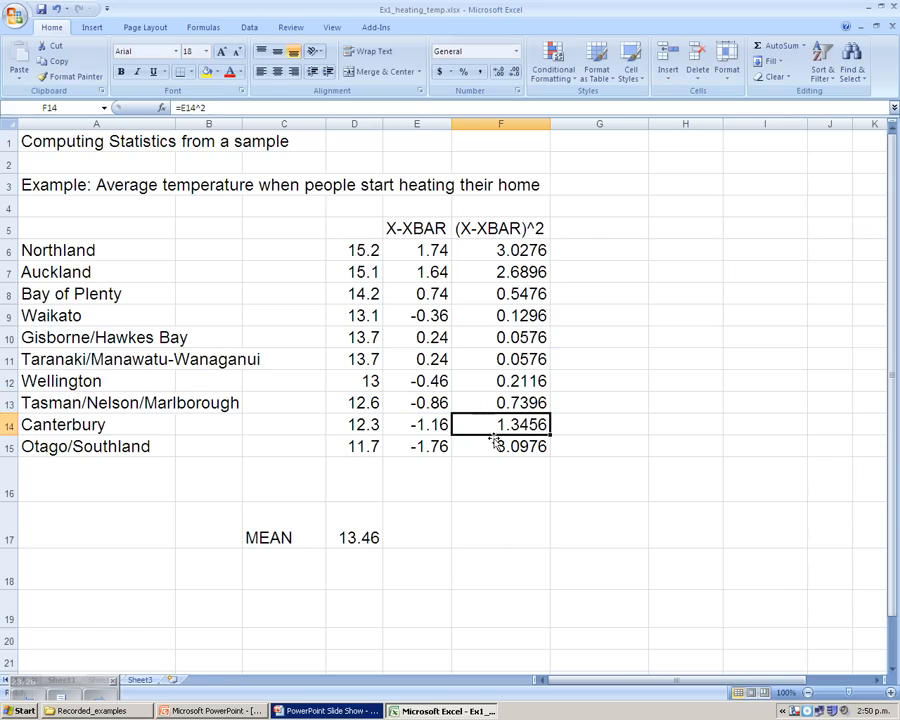
Step: Label G16 <-SUM OF SQUARED DEVIATION beside the total cell
left_click(500, 480)
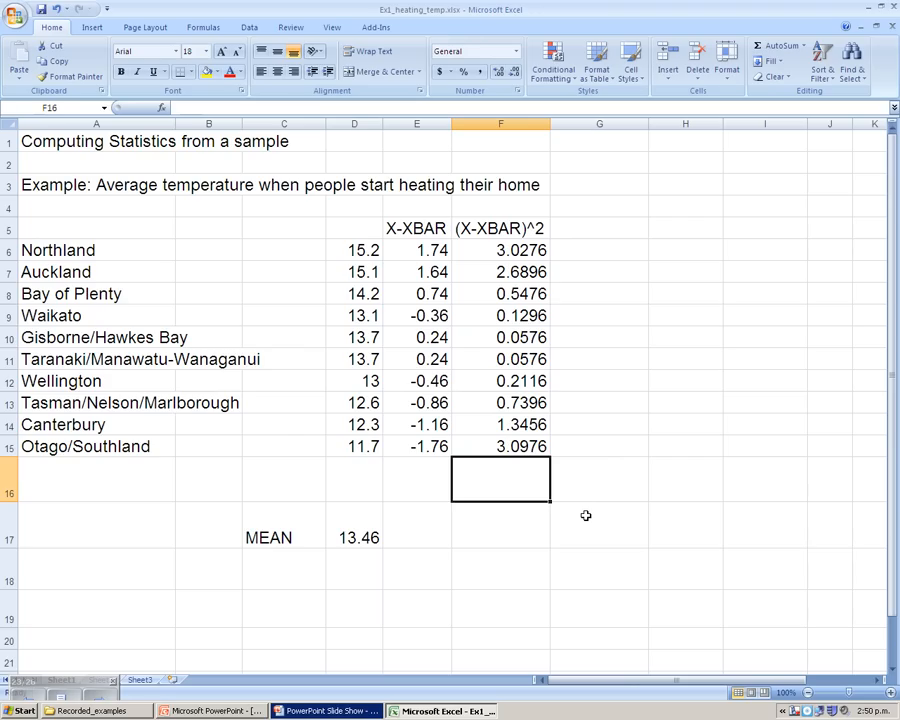
left_click(600, 476)
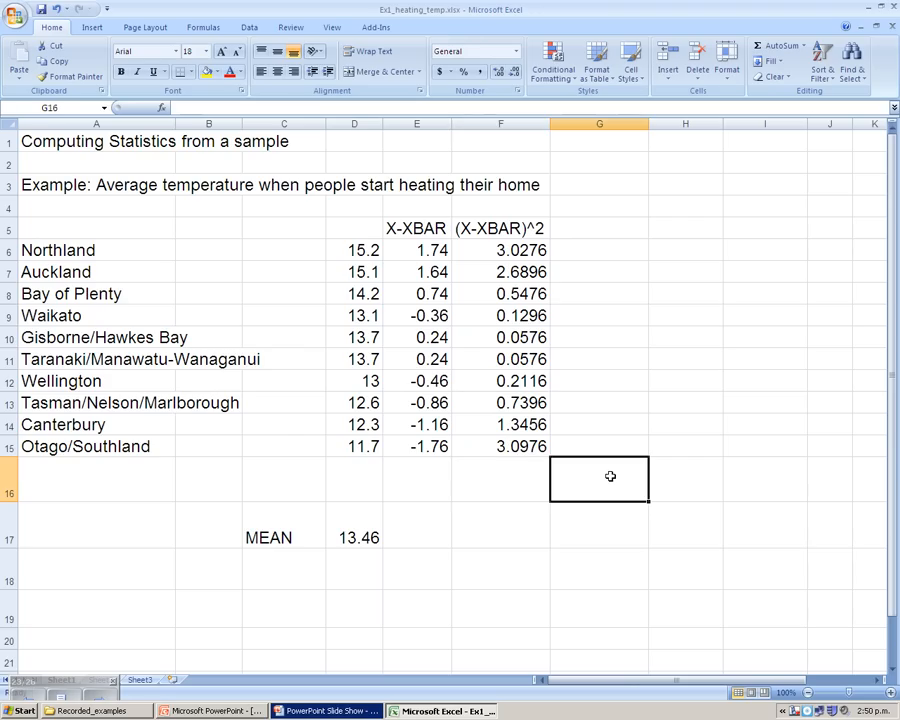
type("<-SUM")
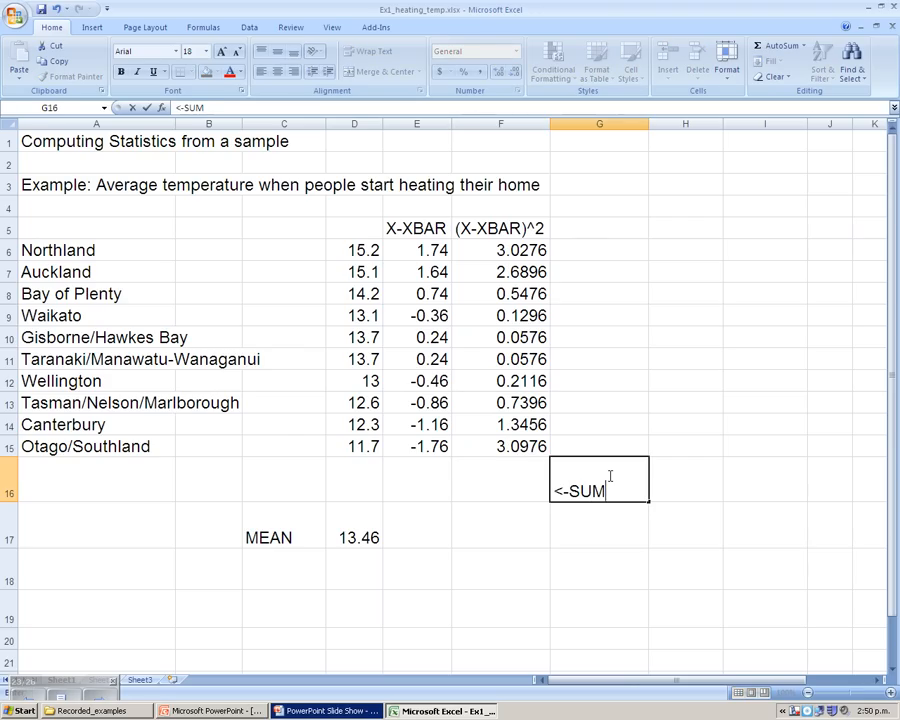
type("OF SQU")
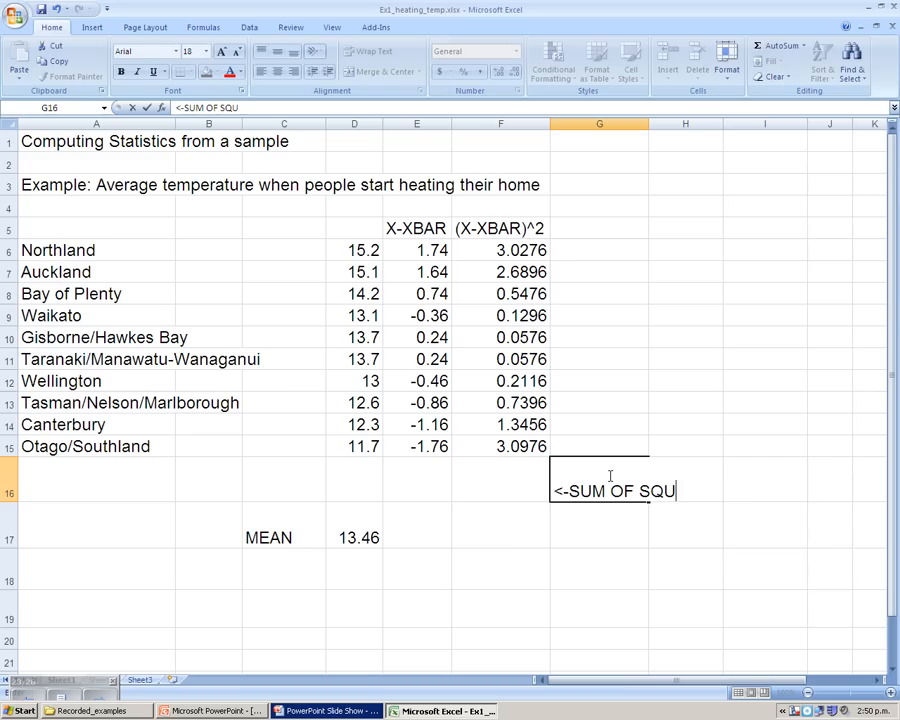
type("ARED DEVIATIONS")
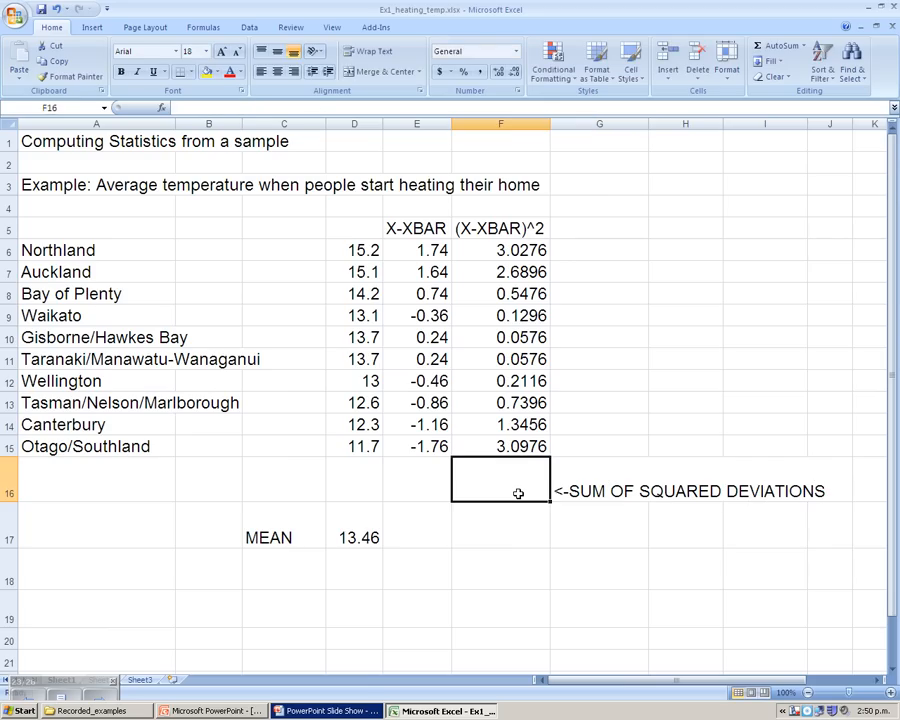
Step: Compute =SUM(F6:F15) in F16, giving 11.904, and move to the variance row
type("=")
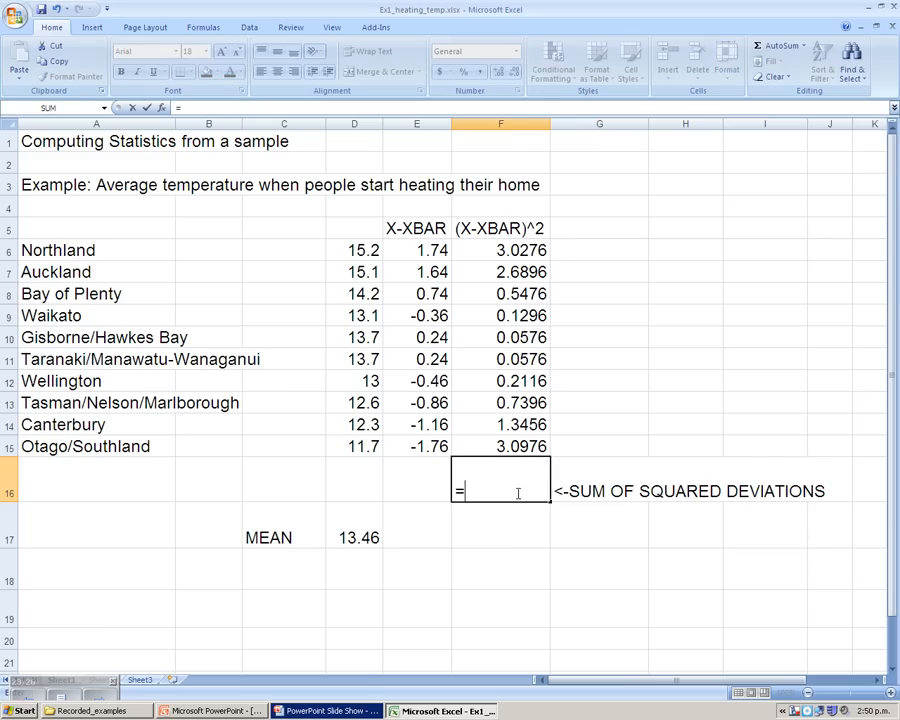
type("SUM")
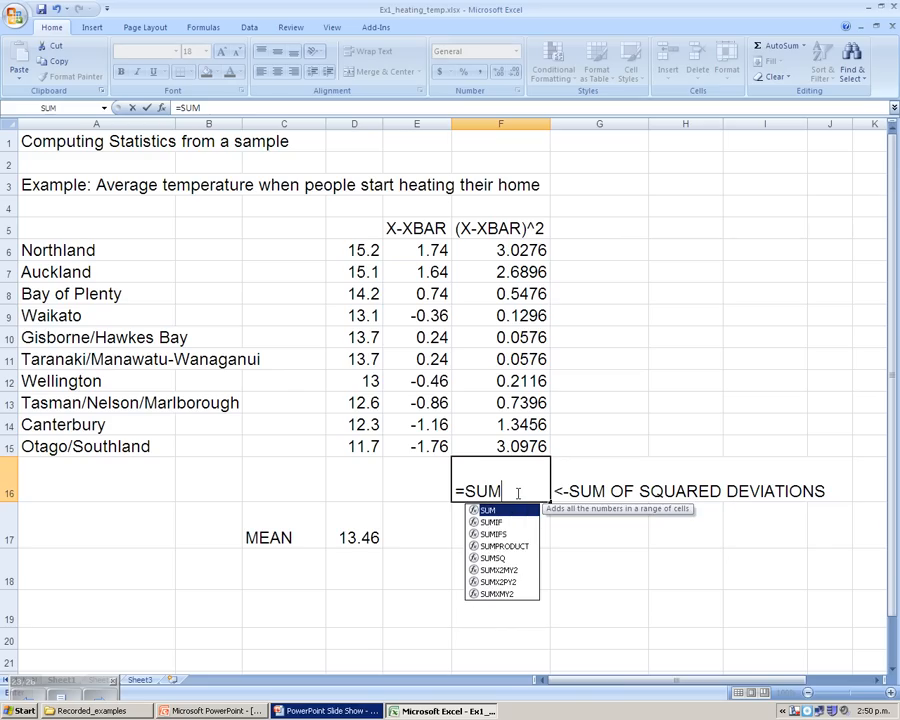
type("(")
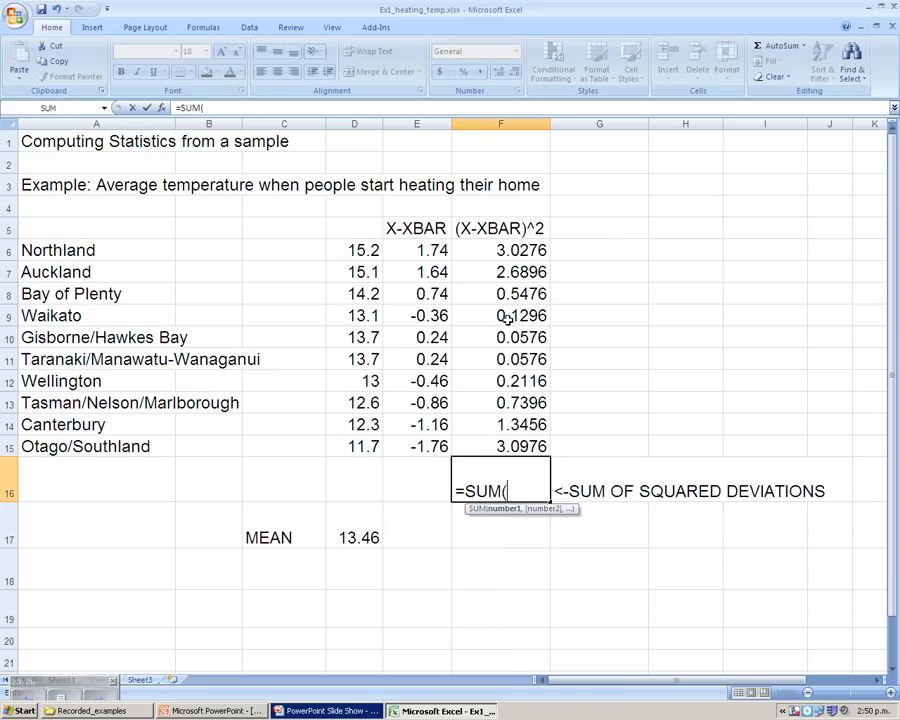
left_click_drag(500, 250, 500, 446)
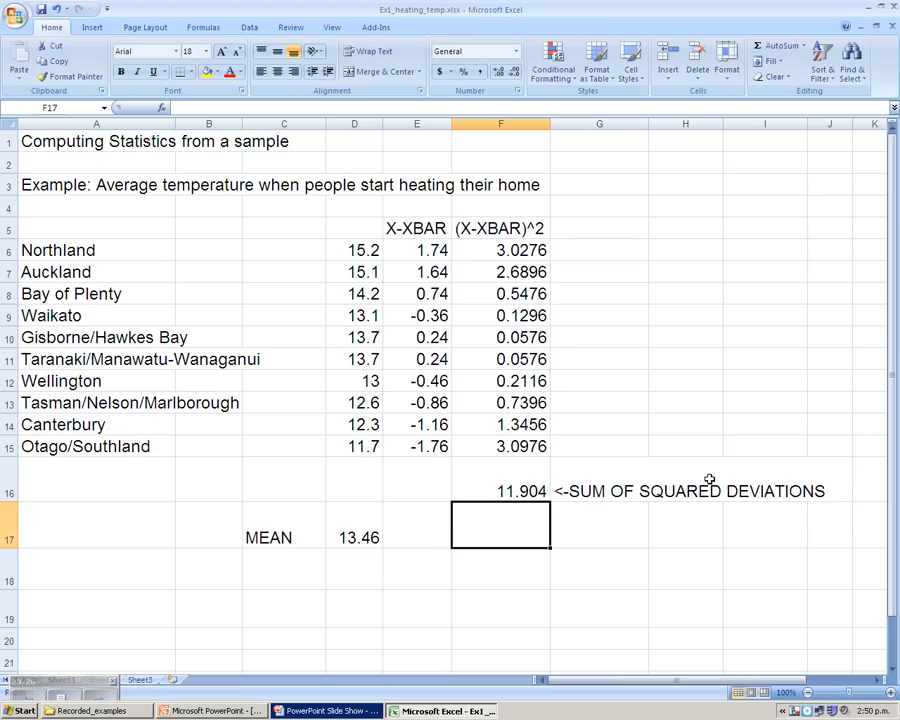
left_click(600, 524)
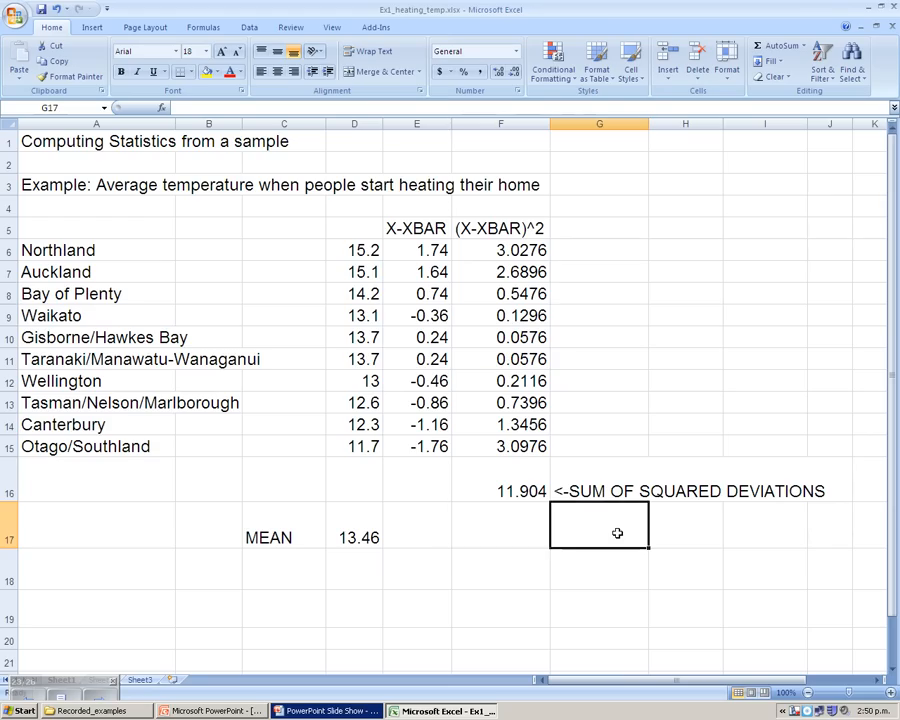
Step: Label <-VARIANCE (S^2) and compute =F16/(10-1) in F17, giving 1.32266667
type("<-")
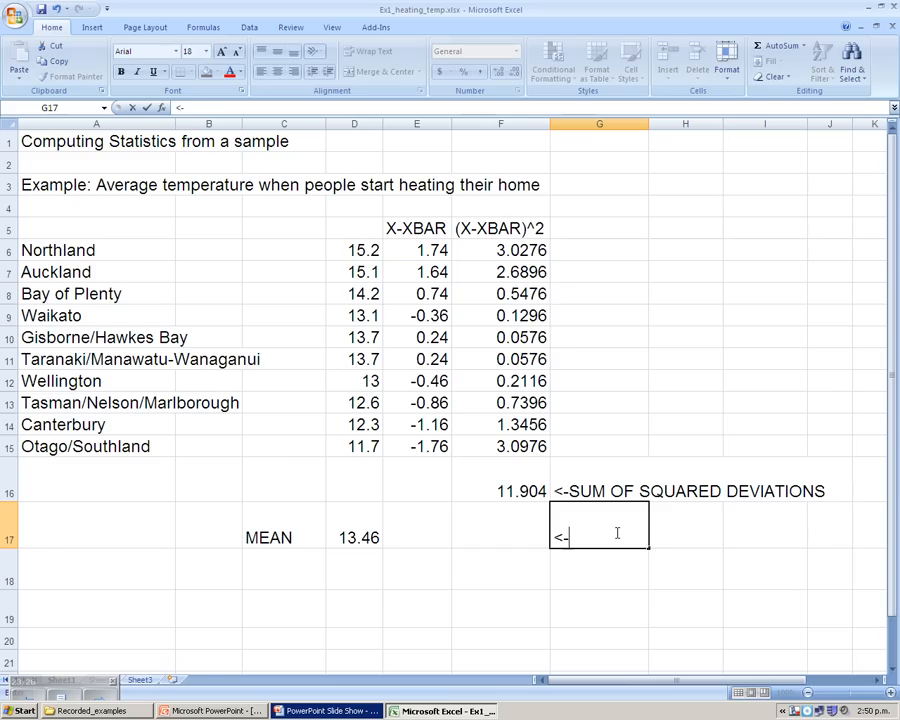
type("VARIANCE")
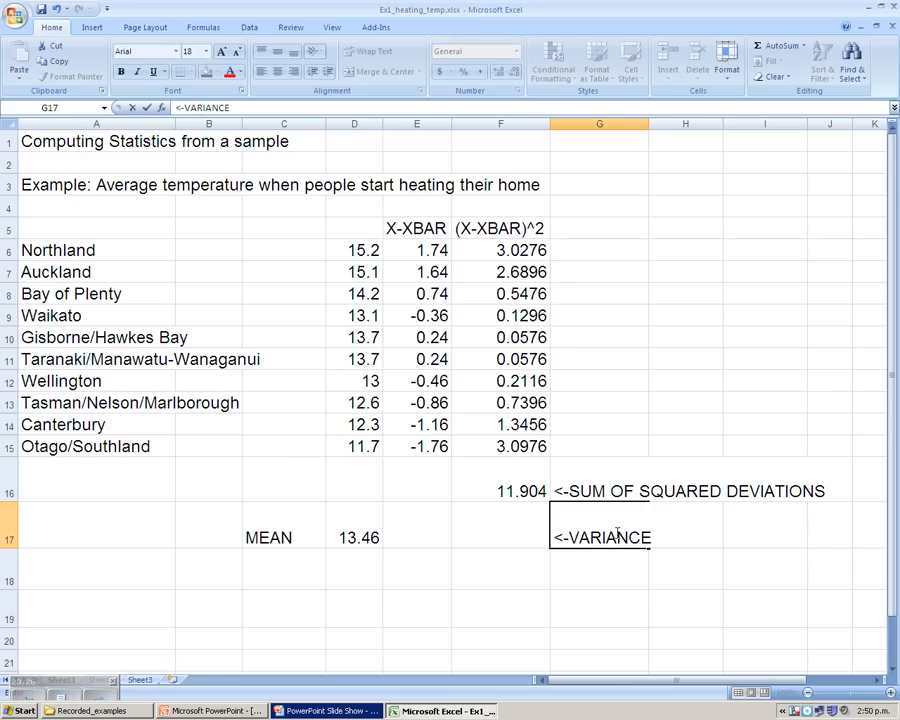
type("(S")
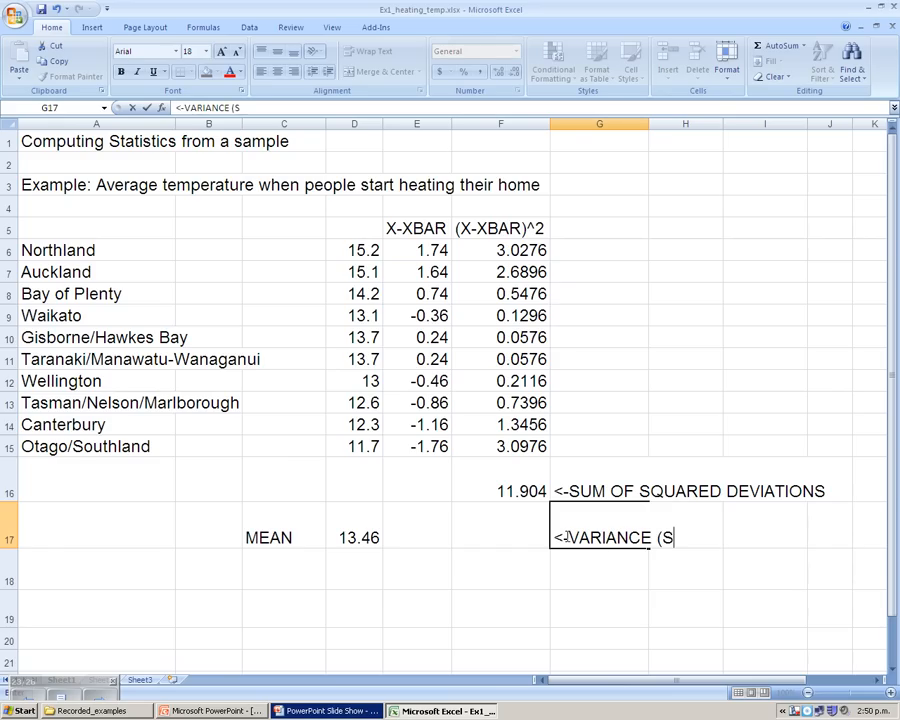
type("^2")
left_click(500, 526)
type("=F16/")
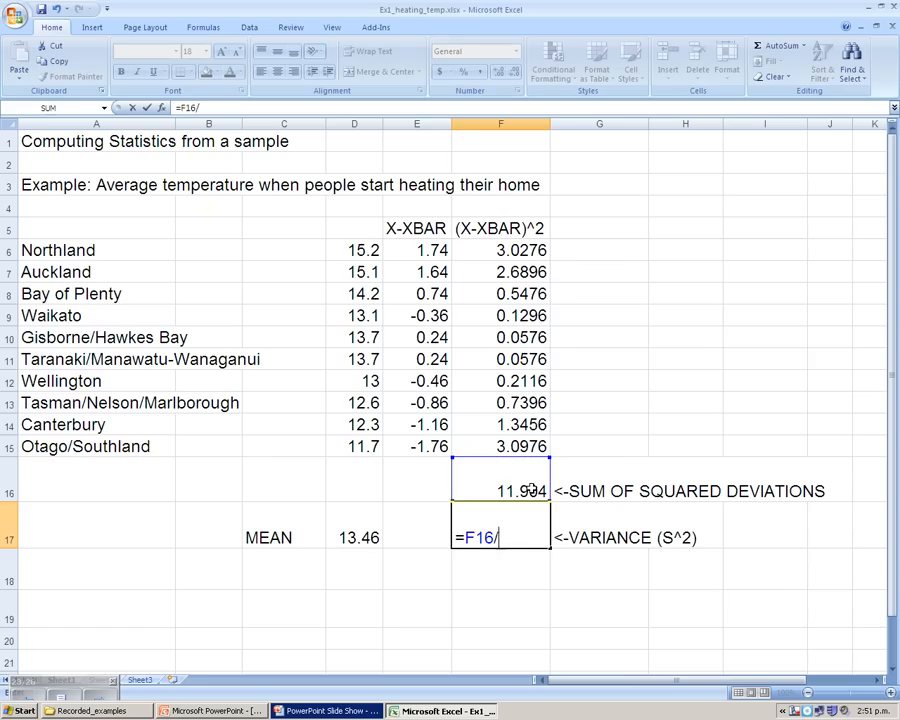
type("(")
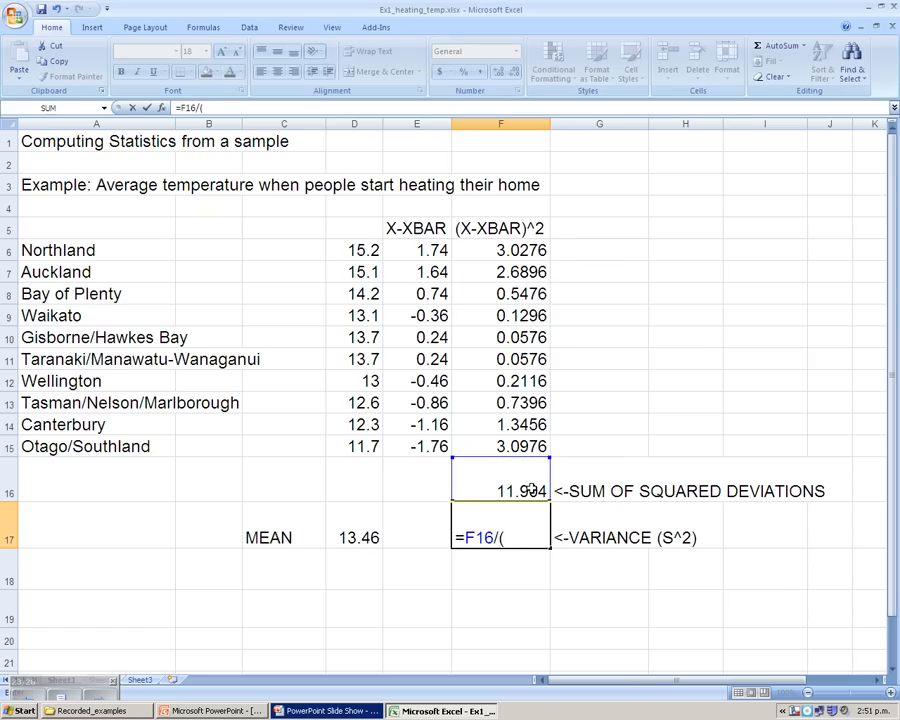
type("10-1")
left_click(598, 568)
type("<-ST")
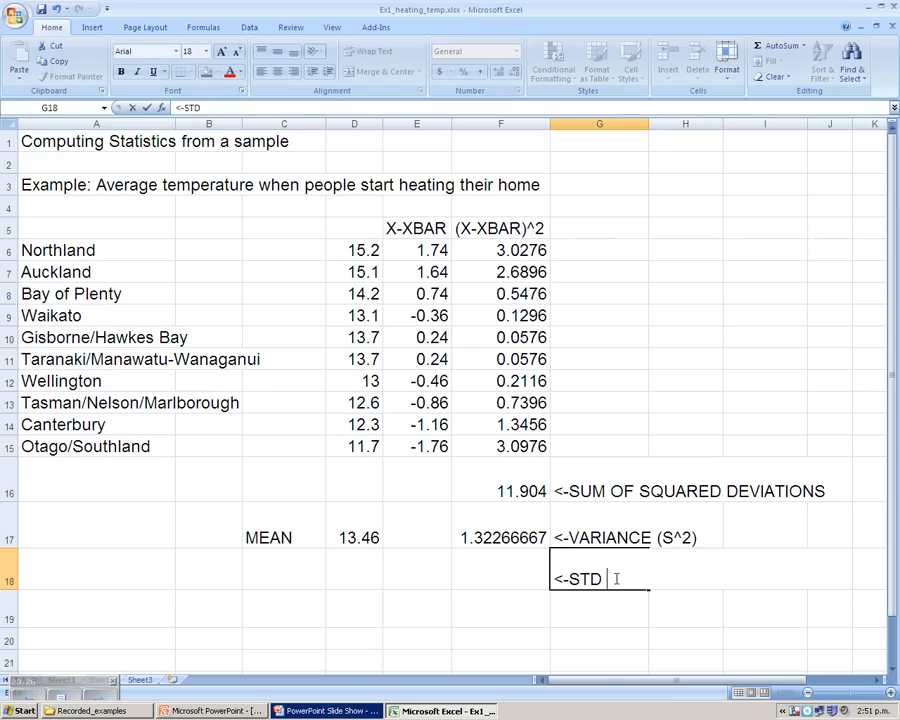
Step: Label STD DEV S and compute =SQRT(F17) in F18, giving 1.15007246, then review the formula
type("DEV S")
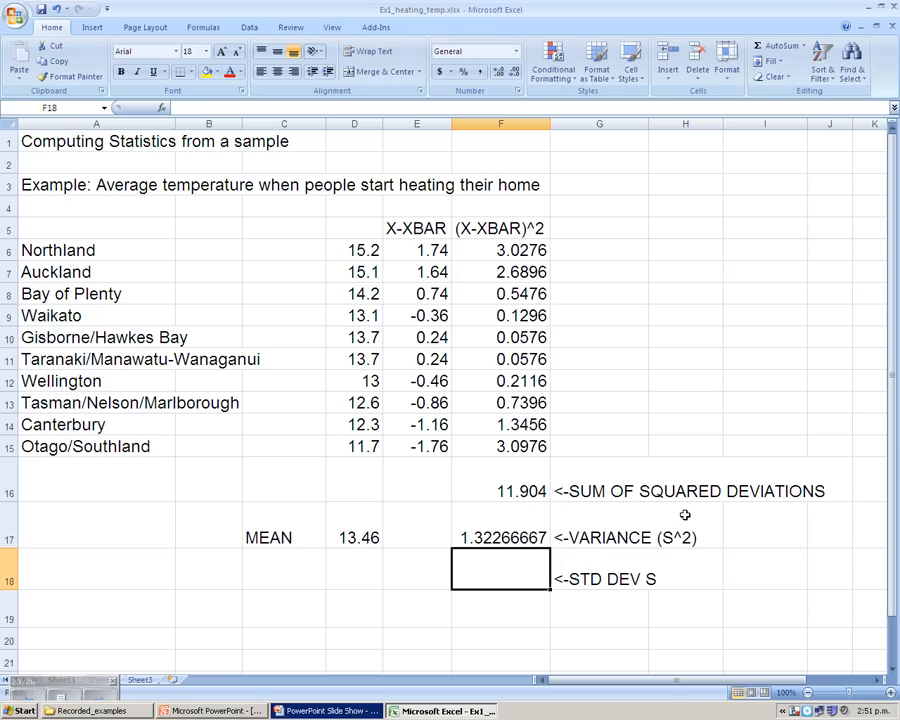
mouse_move(684, 512)
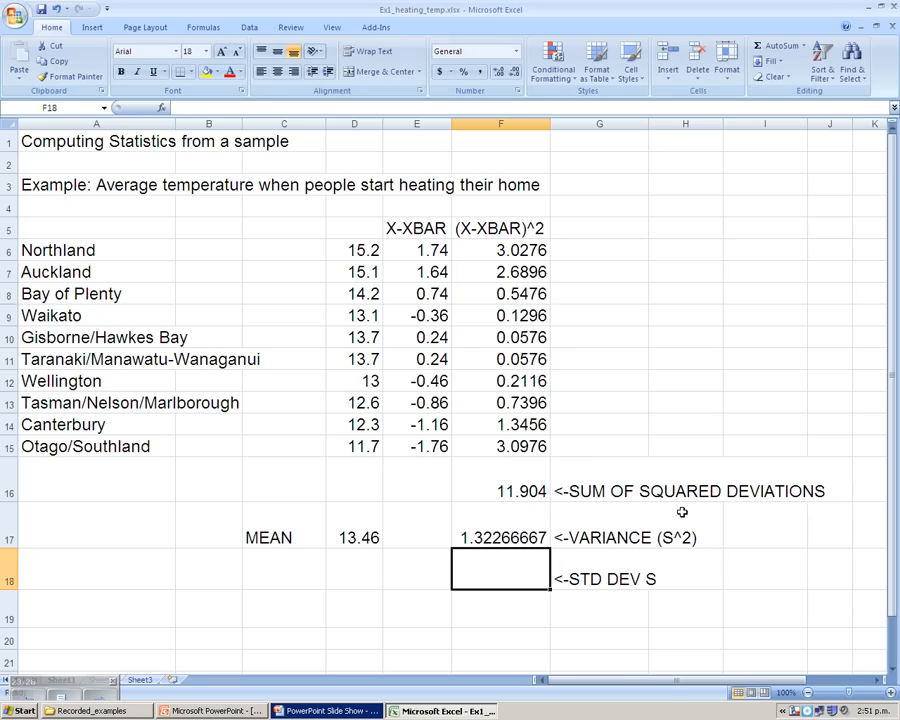
type("=")
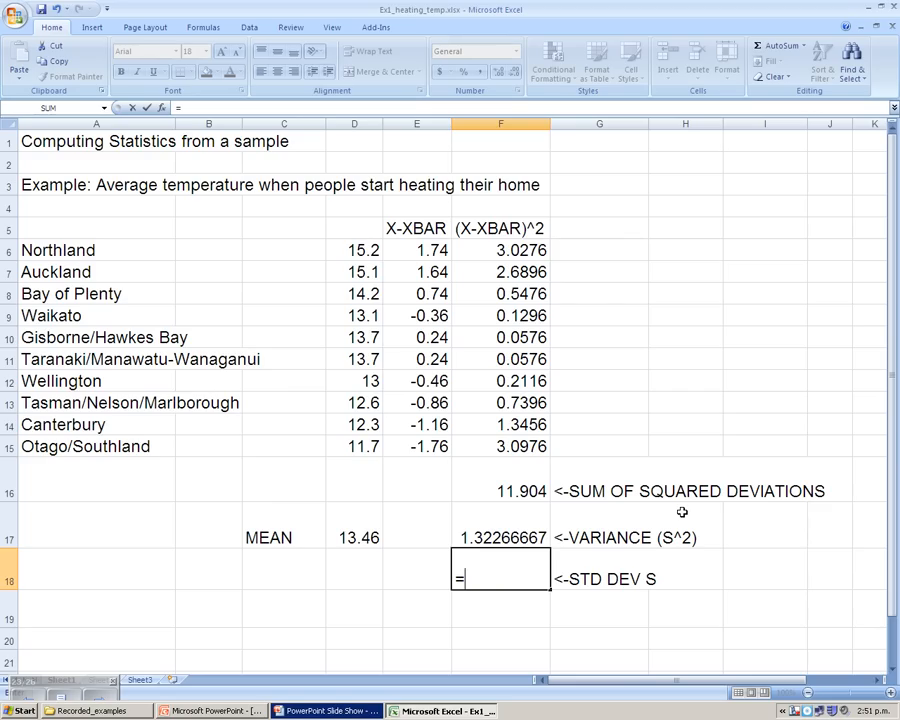
type("=SQRT")
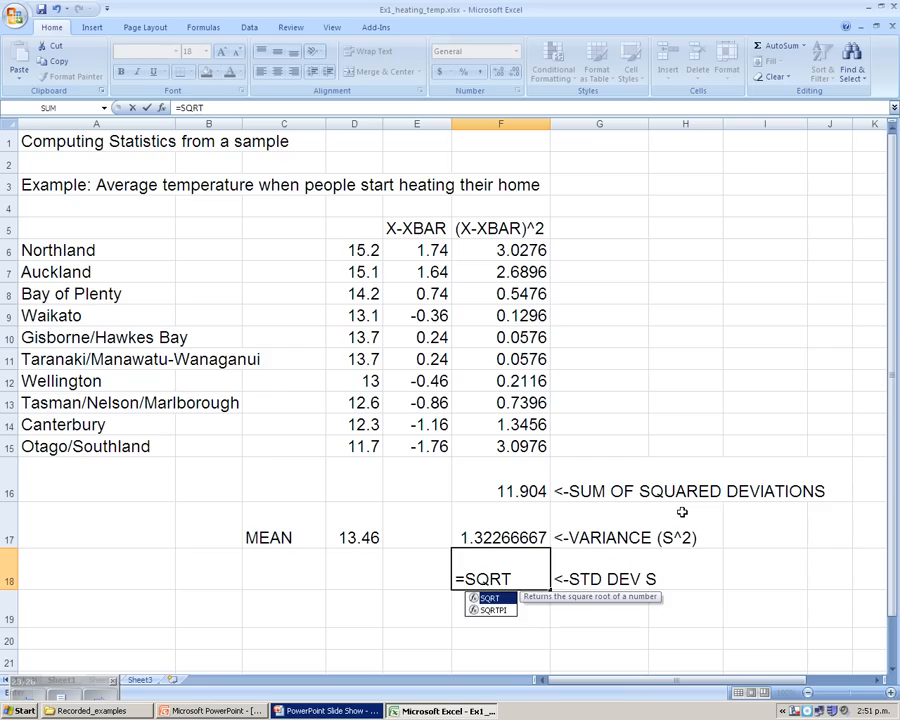
type("(")
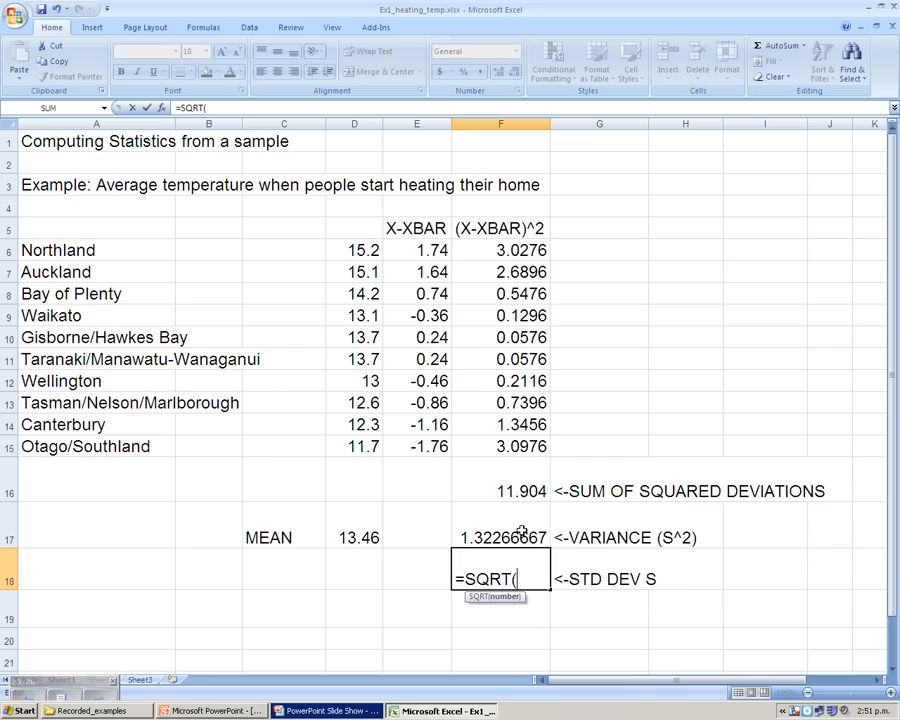
left_click(500, 536)
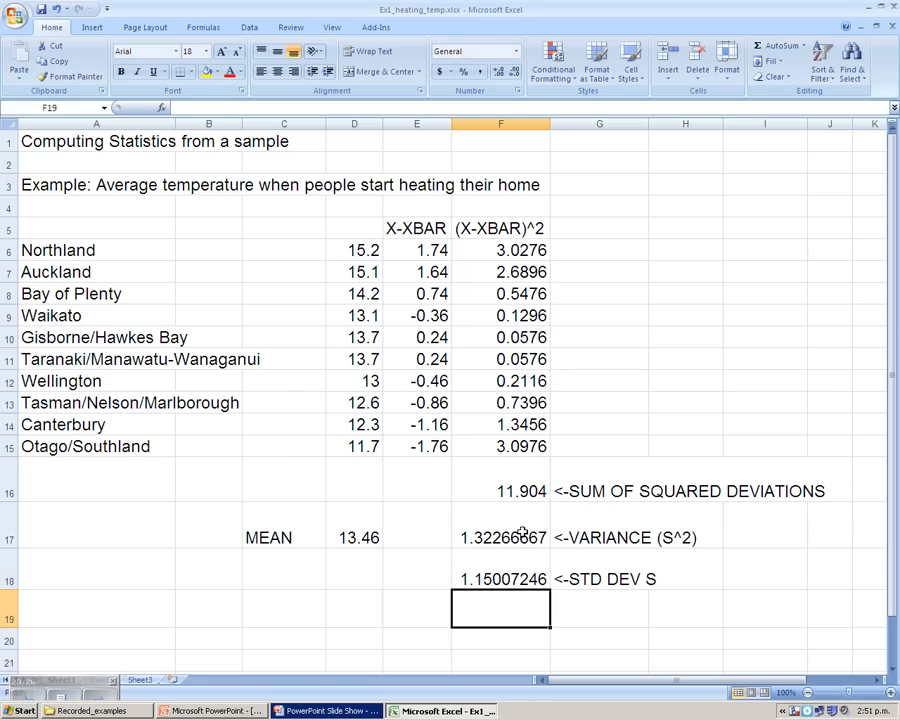
left_click(500, 578)
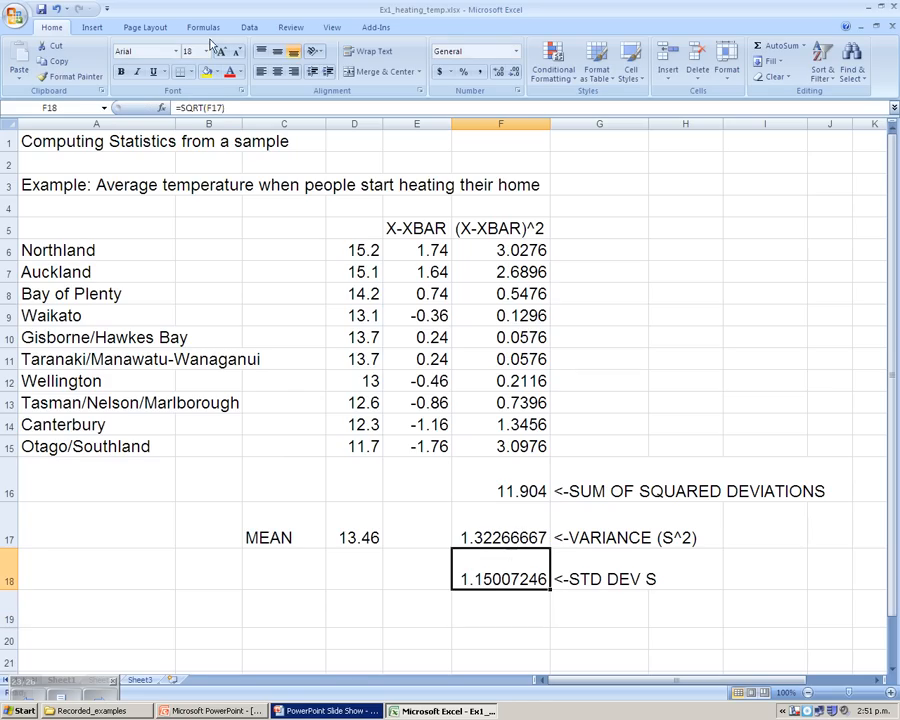
double_click(500, 578)
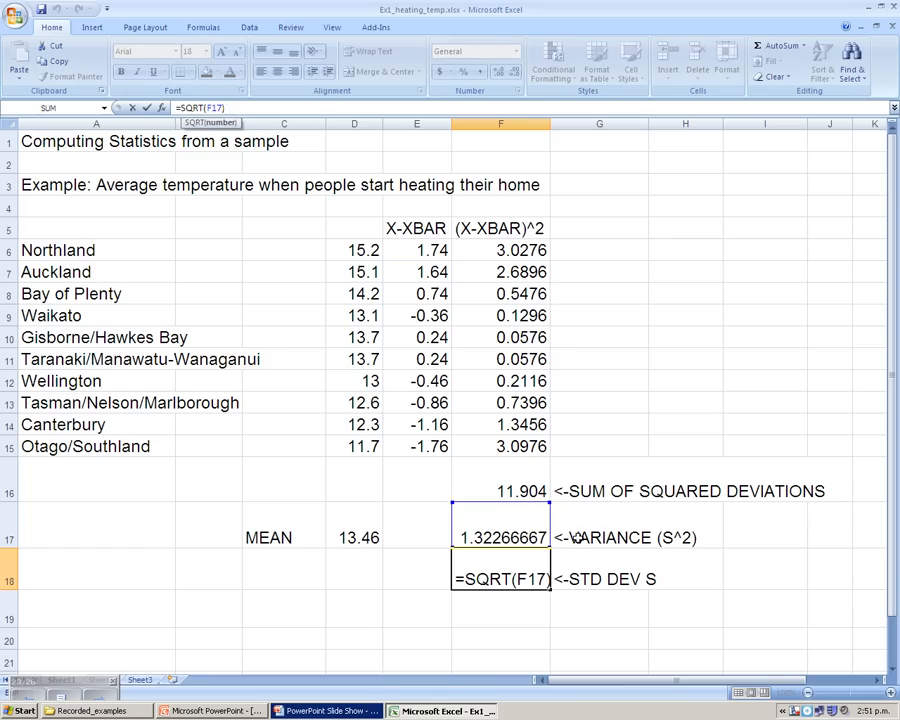
mouse_move(588, 520)
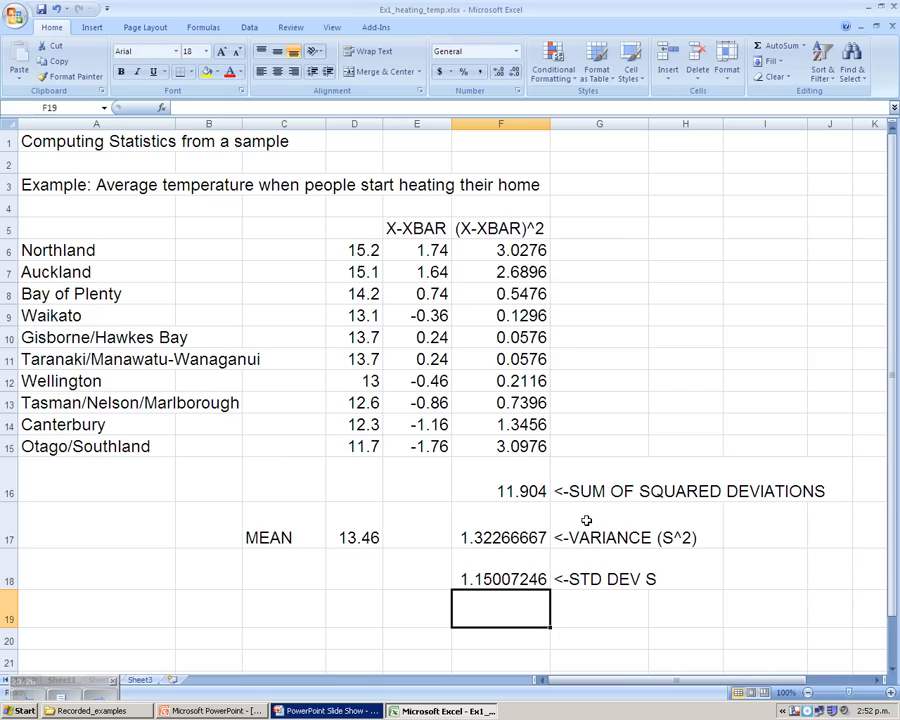
Step: Enter the <-USING EXCEL label in G19 beside the empty result cell
type("<-")
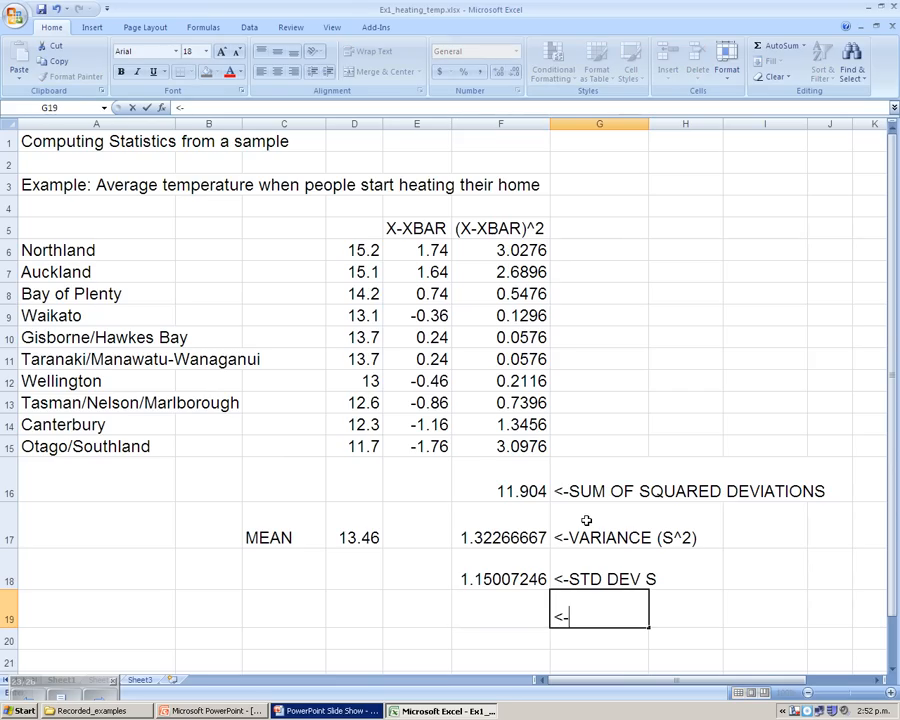
type("SUIN")
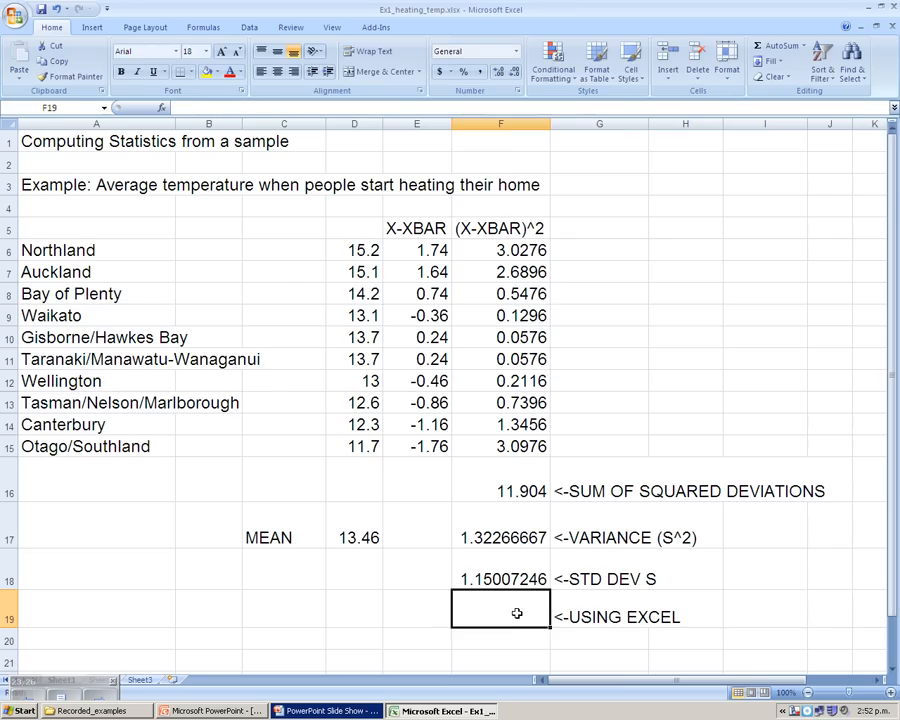
mouse_move(164, 108)
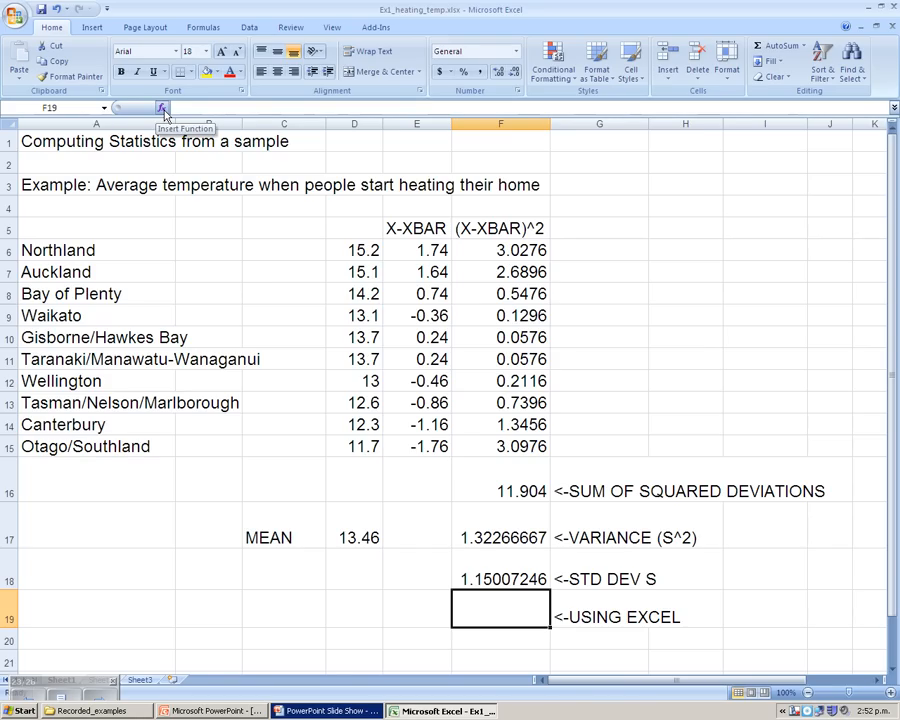
Step: Insert the STDEV function into F19 from the Statistical category and reach its arguments
left_click(164, 108)
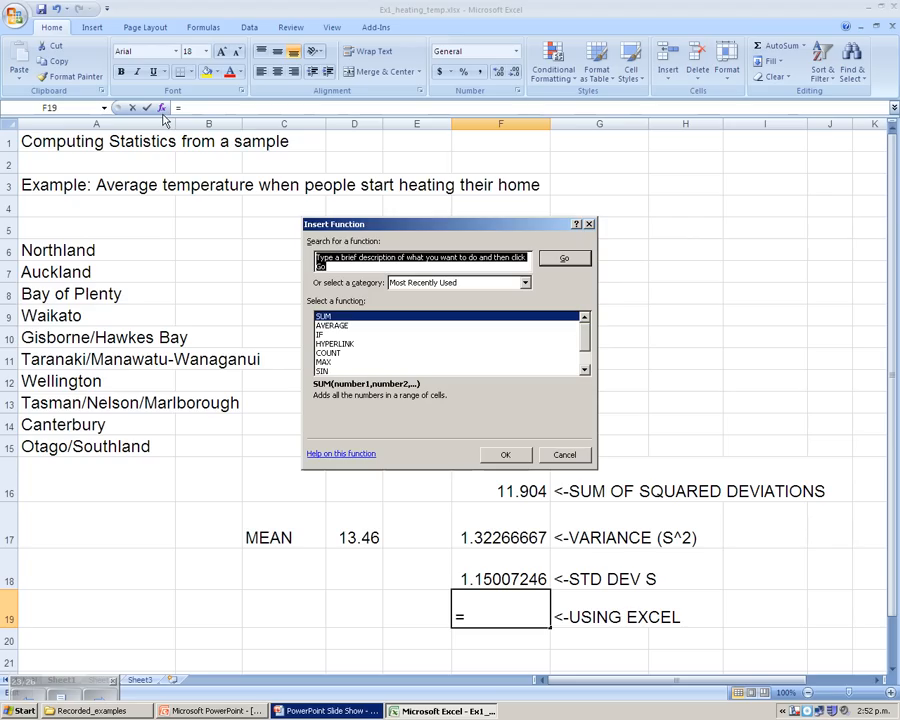
mouse_move(396, 248)
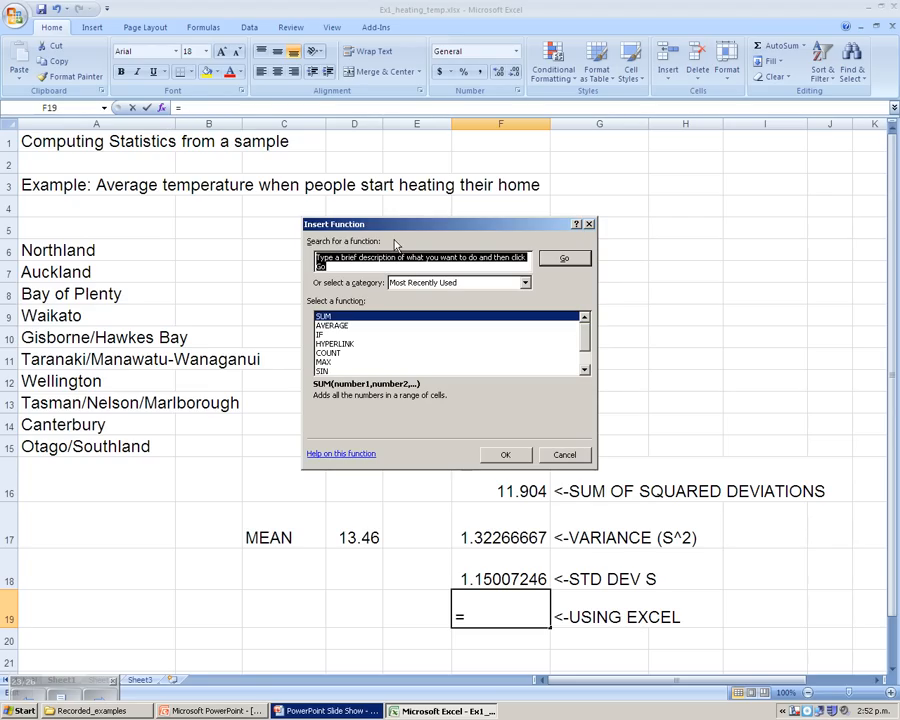
left_click(524, 282)
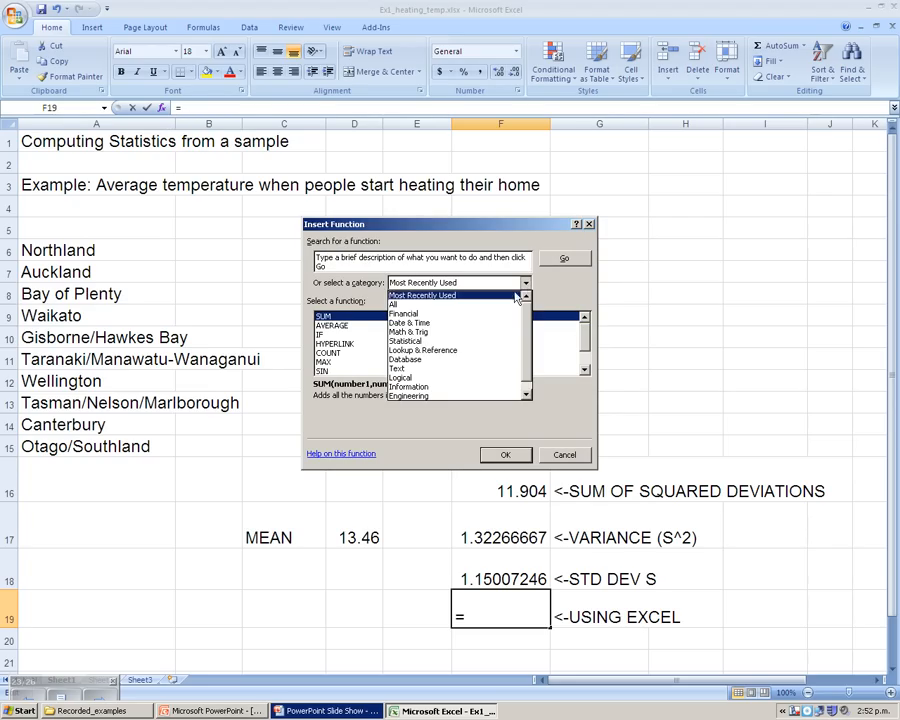
left_click(408, 340)
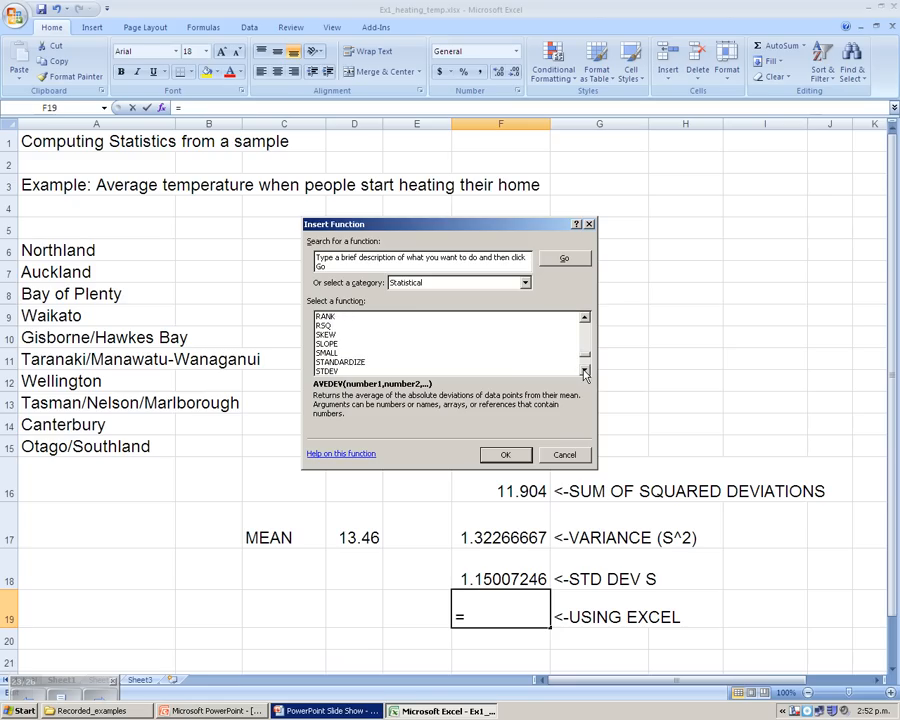
left_click(584, 374)
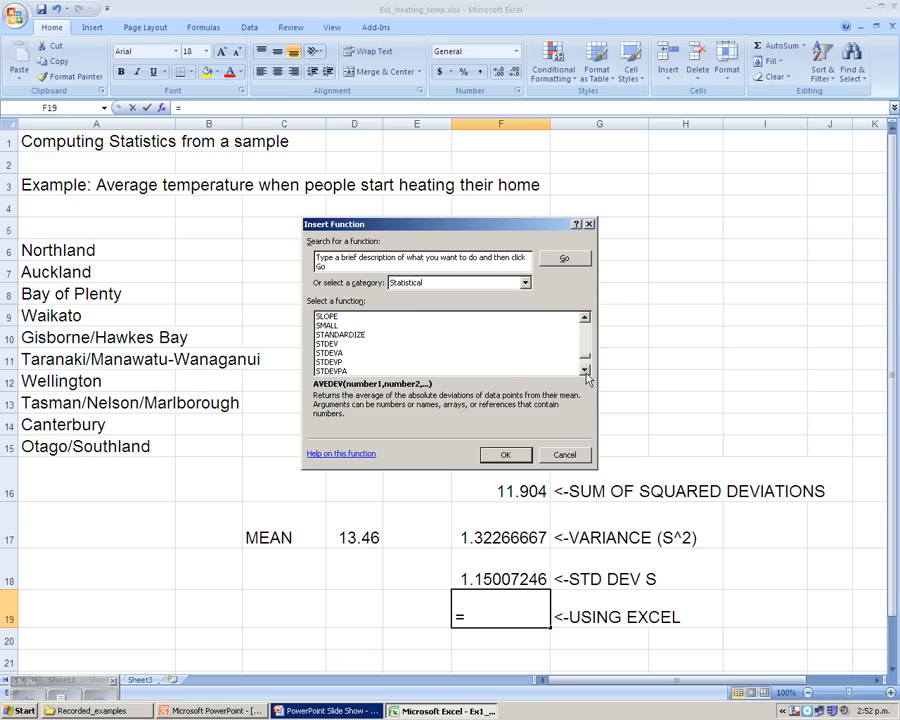
left_click(330, 334)
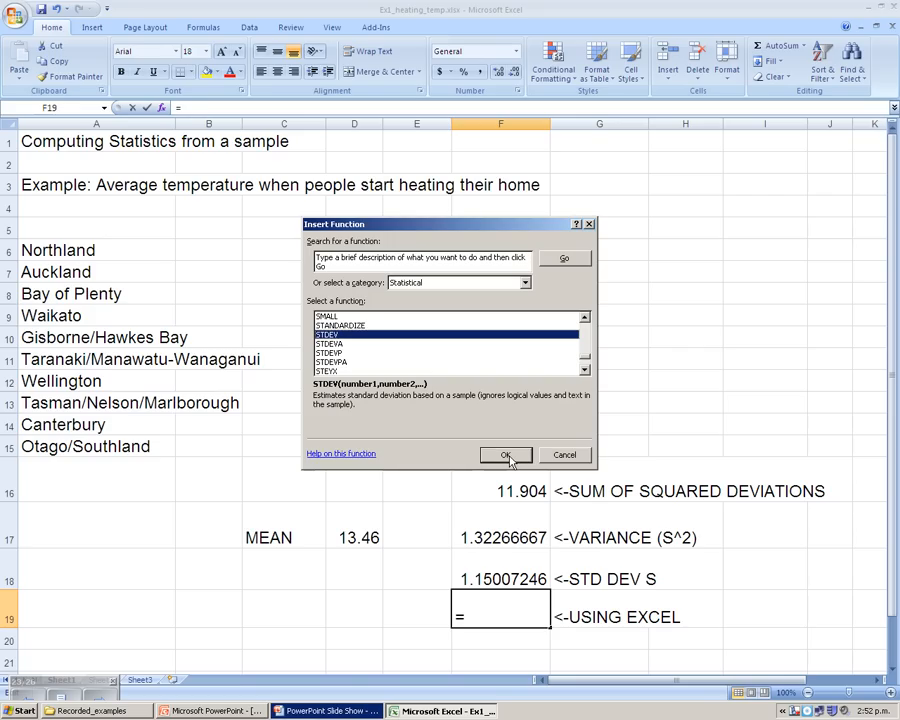
left_click(504, 456)
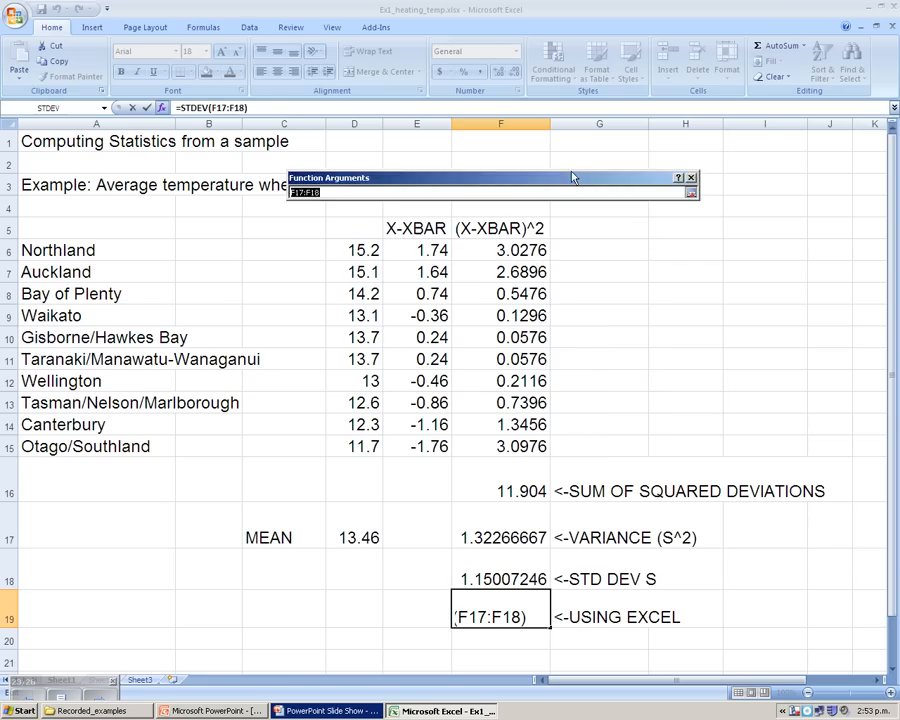
Step: Give STDEV the temperature range D6:D15 so F19 returns 1.15007246
left_click_drag(490, 176, 516, 148)
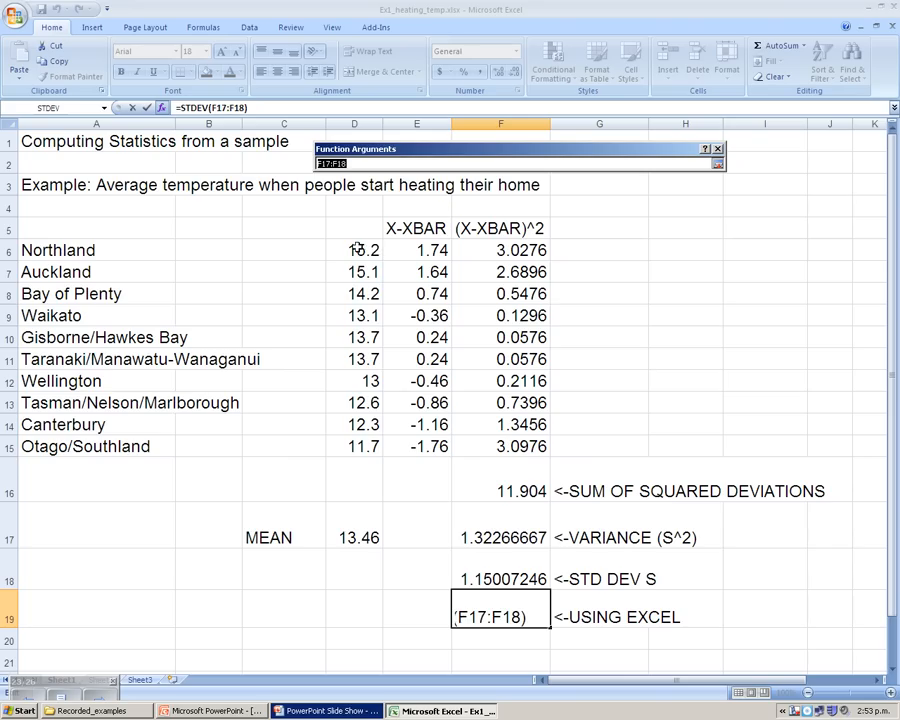
left_click_drag(354, 250, 354, 446)
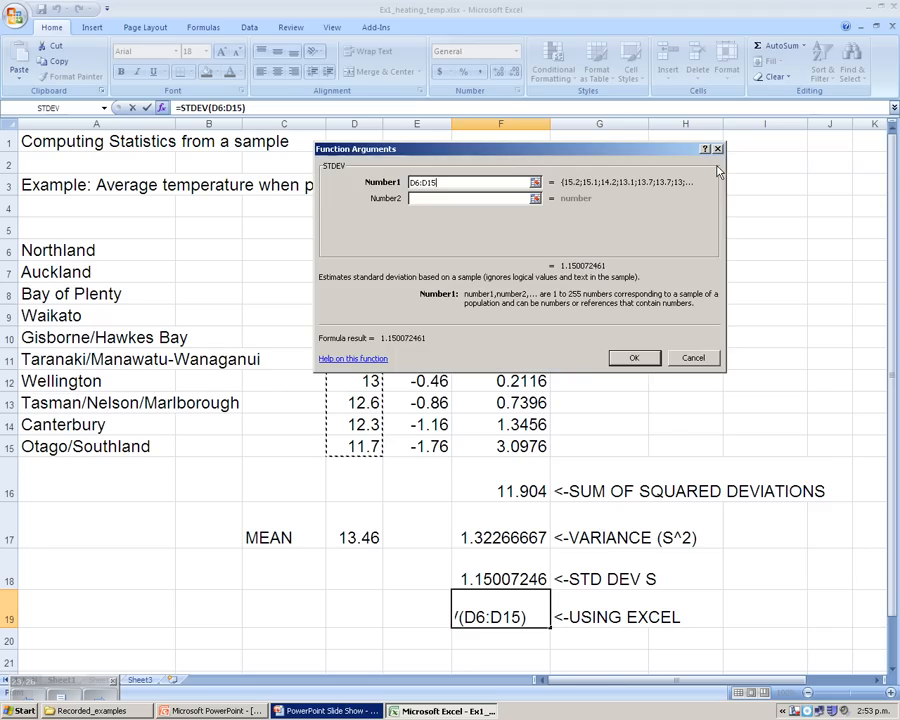
left_click(634, 358)
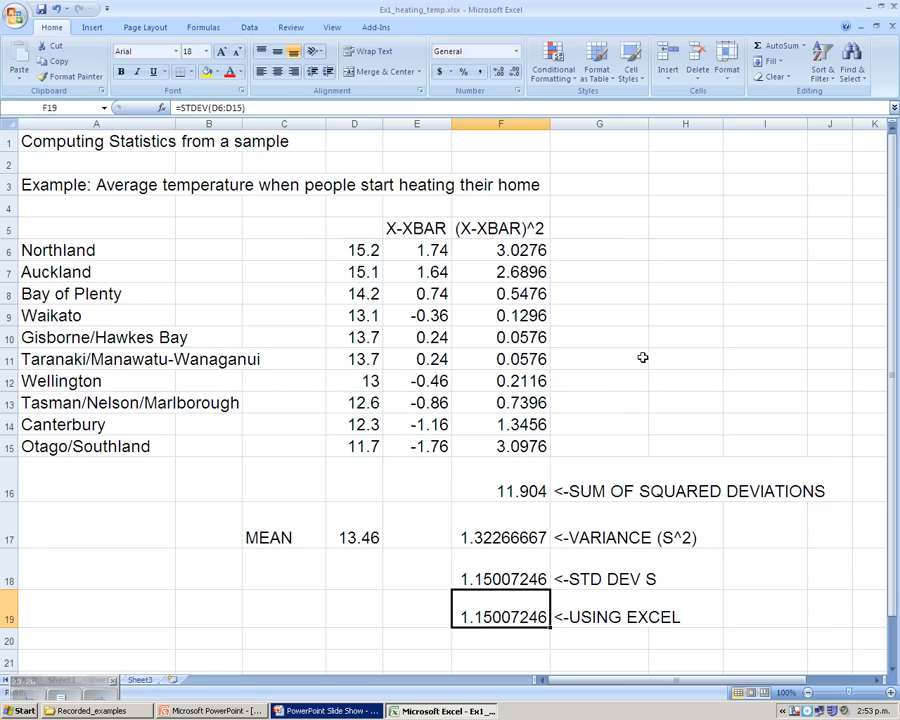
mouse_move(696, 644)
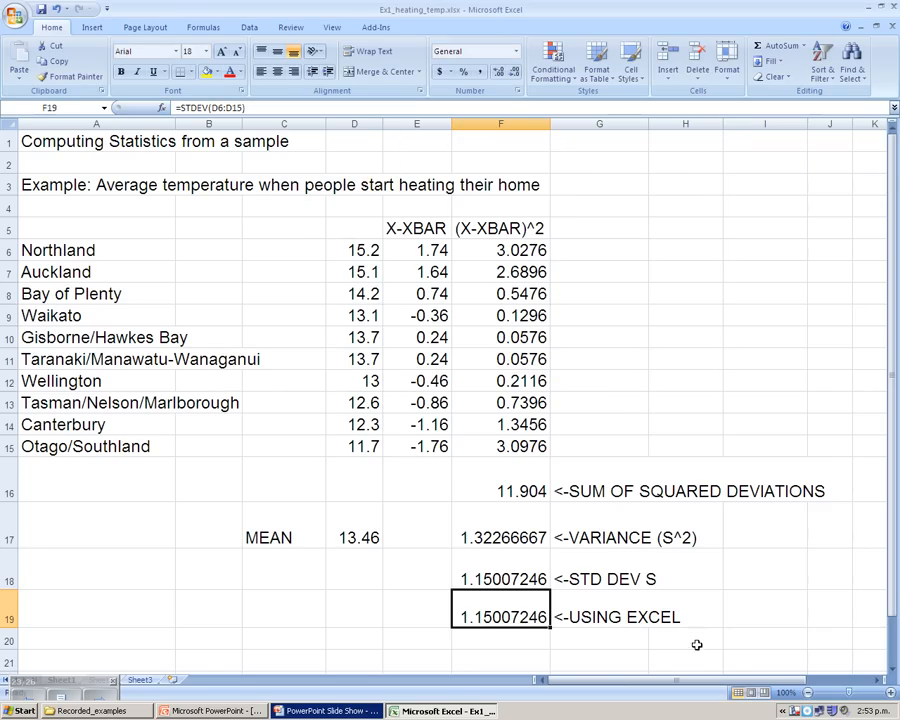
left_click(684, 638)
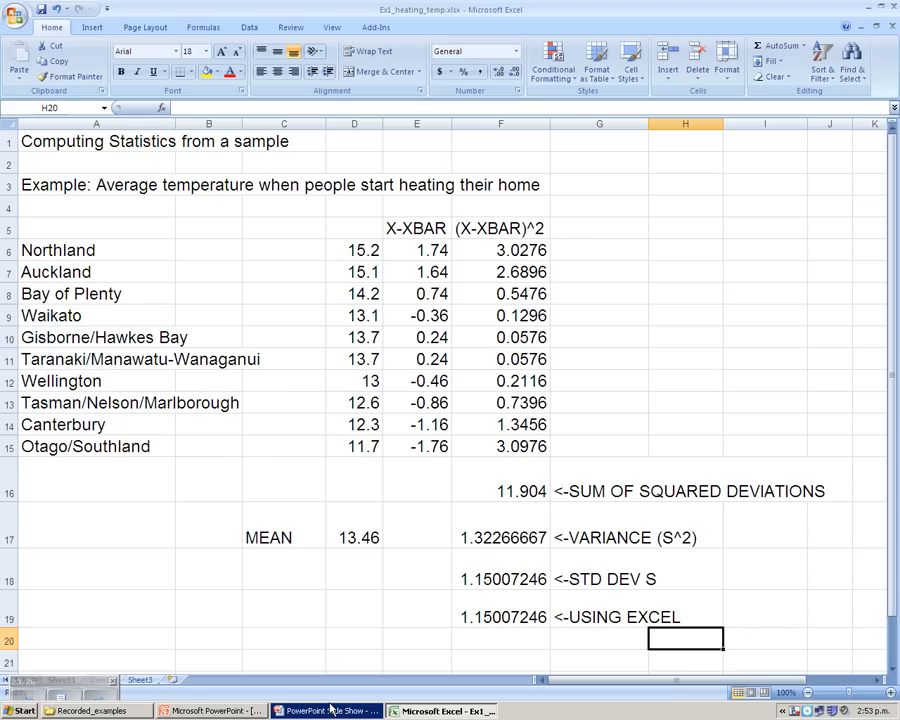
mouse_move(328, 710)
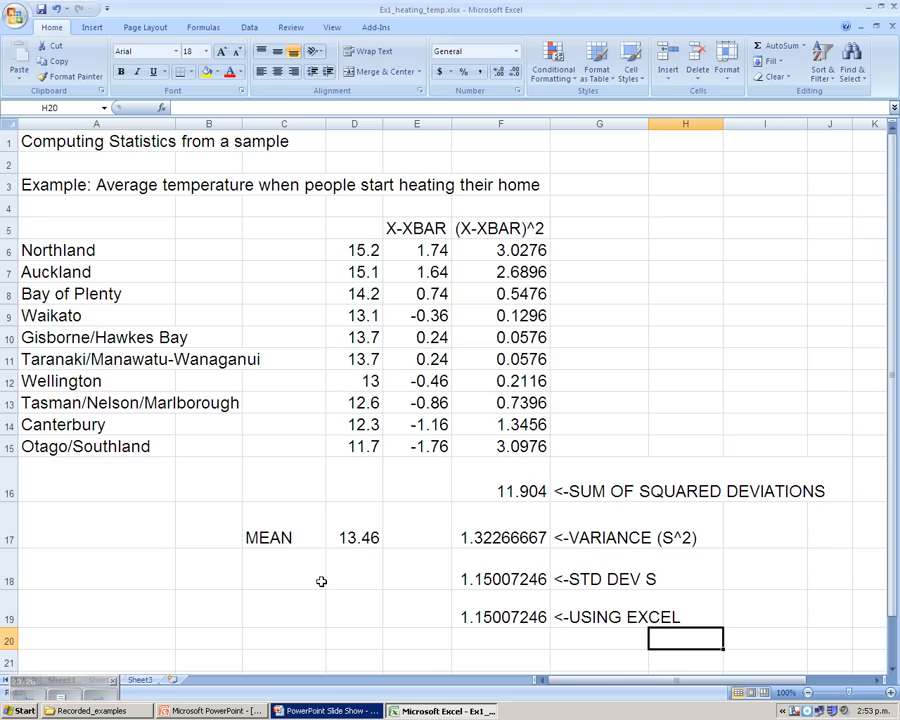
Step: Label C18 'MEAN IN EXCEL' and start an AVERAGE formula in D19 from the Statistical functions
left_click(284, 572)
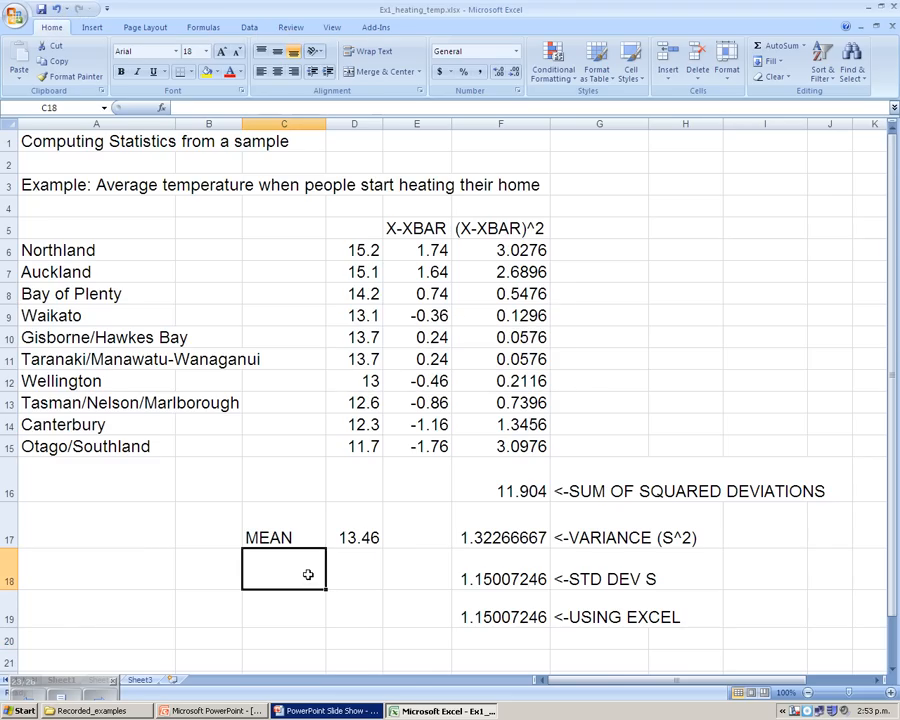
type("MEAN IN EXCEL")
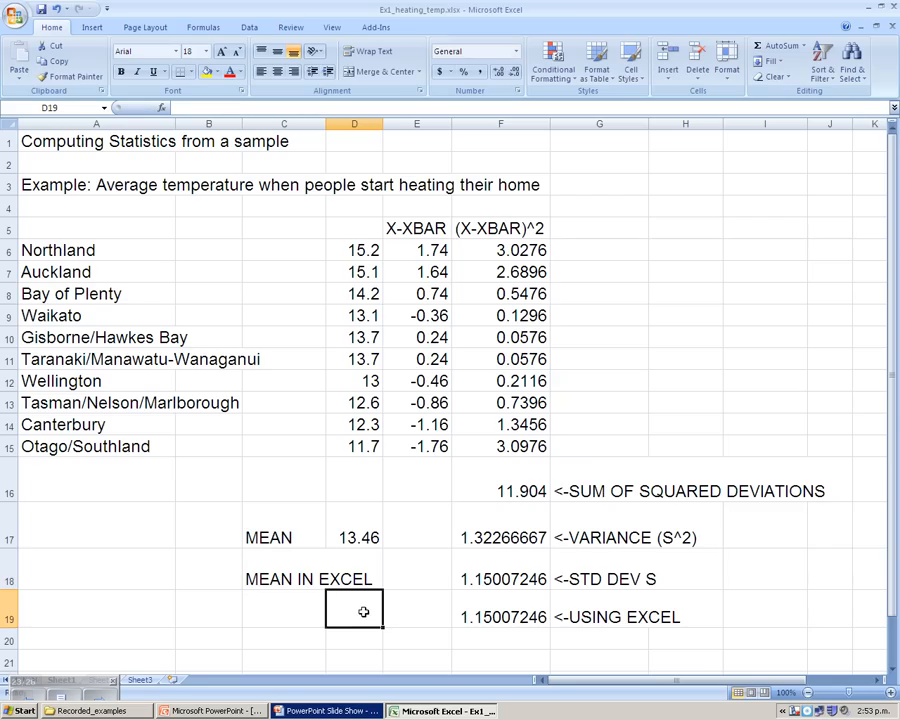
left_click(160, 108)
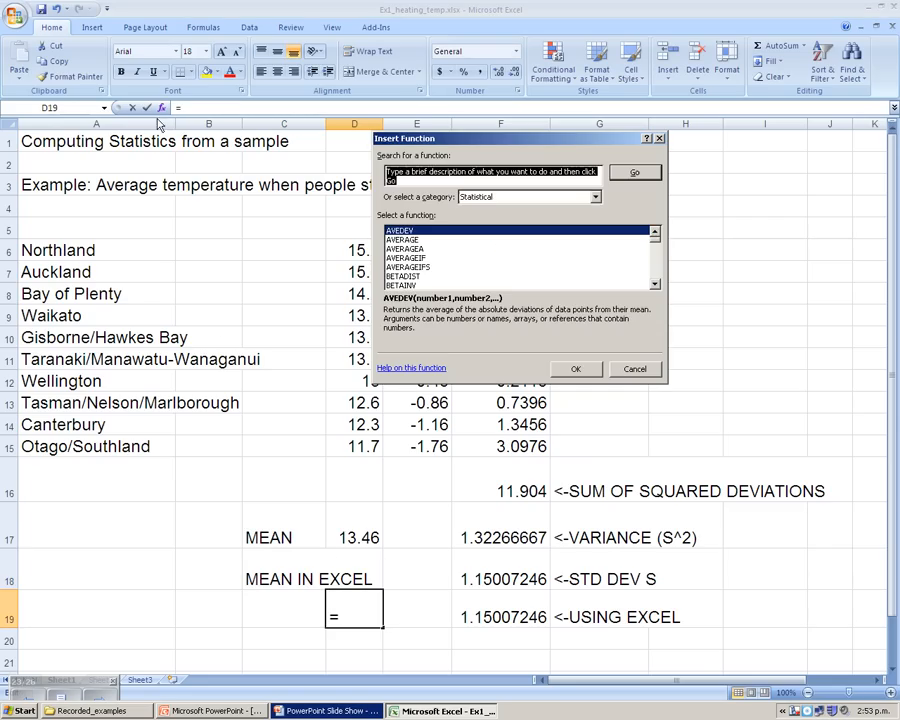
left_click(406, 240)
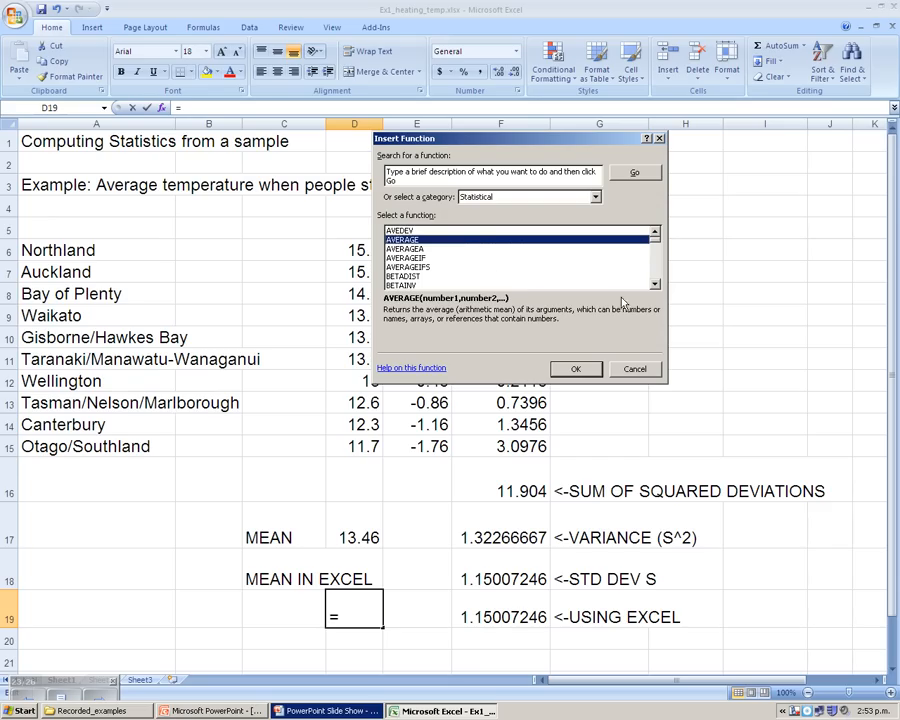
mouse_move(596, 378)
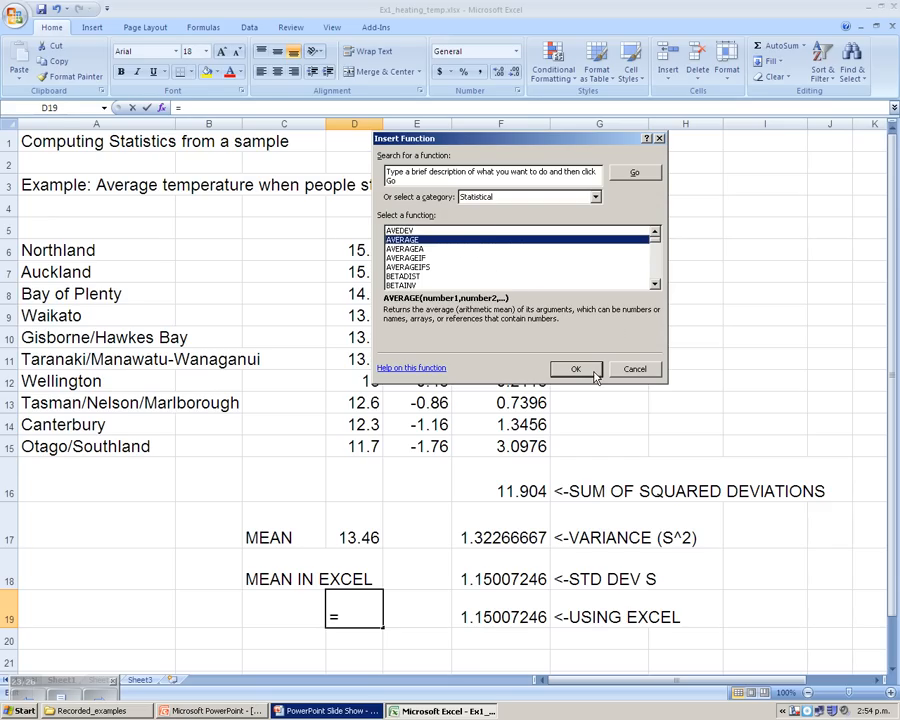
left_click(576, 368)
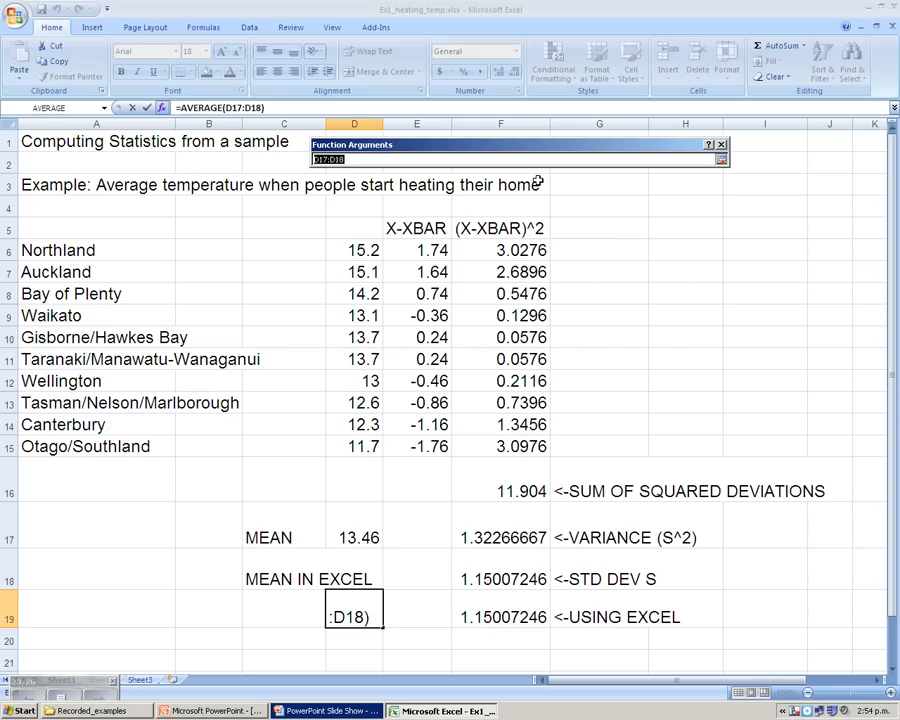
mouse_move(392, 250)
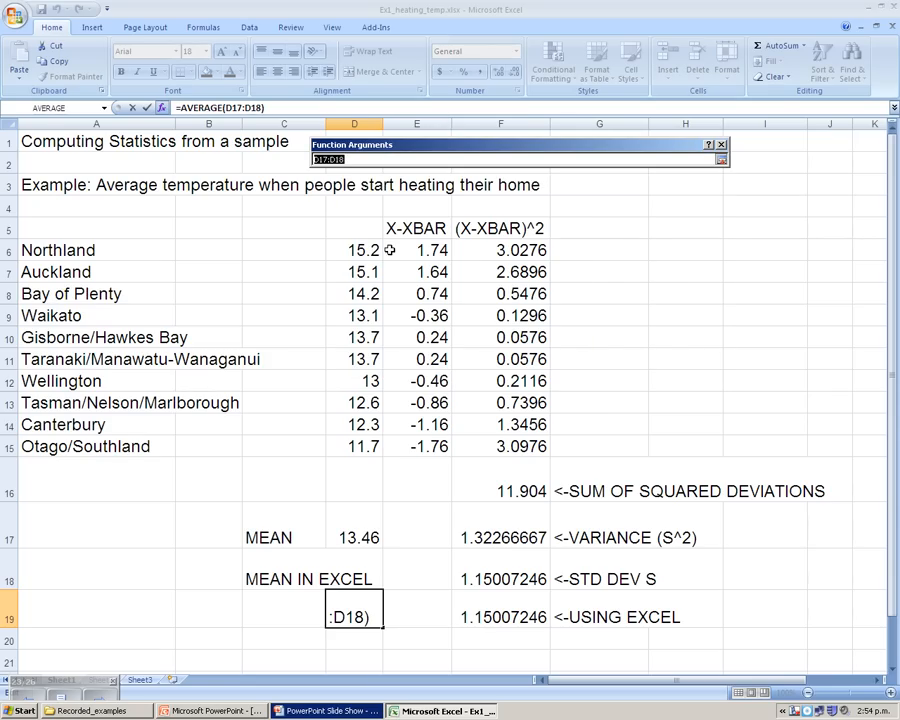
Step: Give AVERAGE the temperature range D6:D15 so D19 returns 13.46
left_click_drag(354, 250, 354, 448)
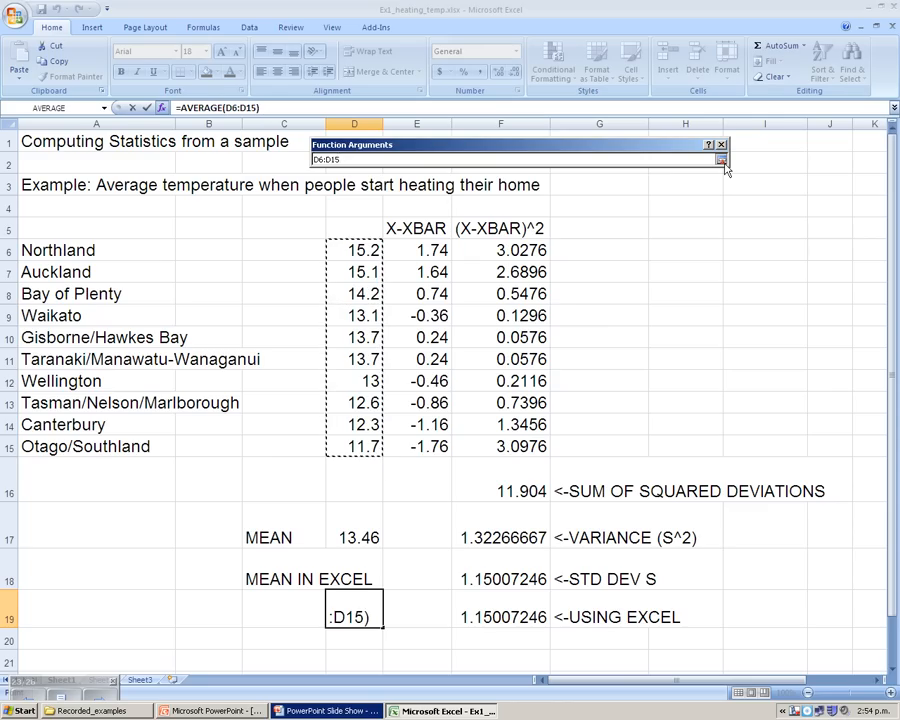
left_click(720, 160)
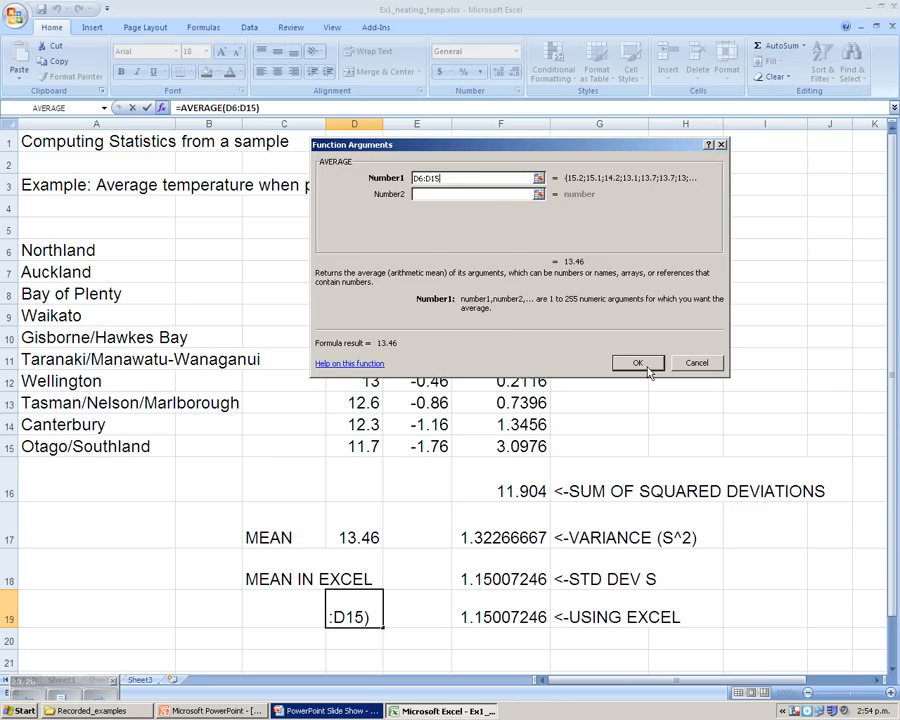
left_click(636, 362)
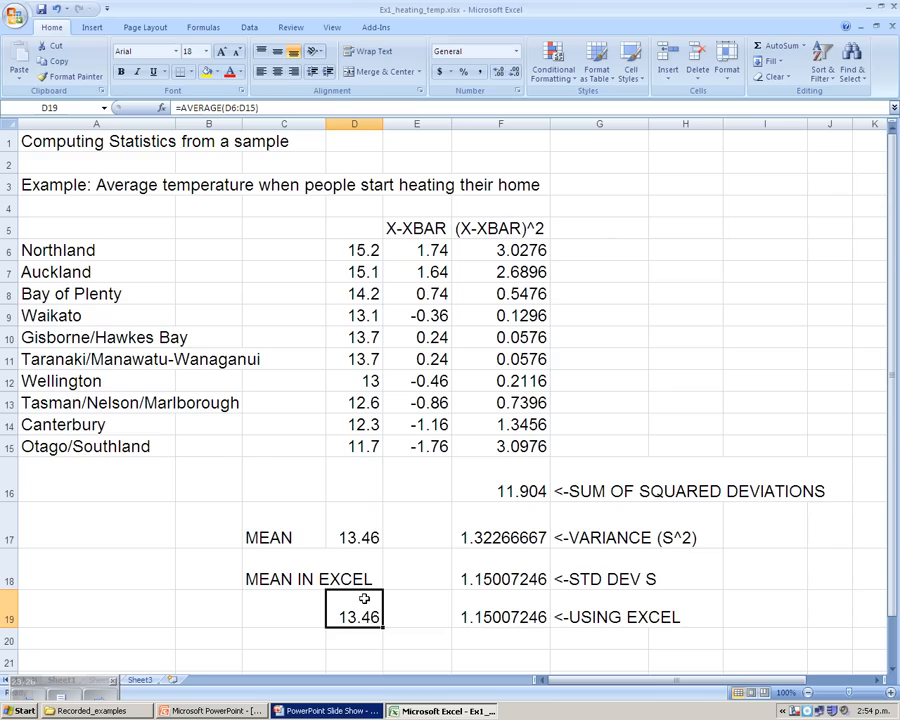
mouse_move(348, 644)
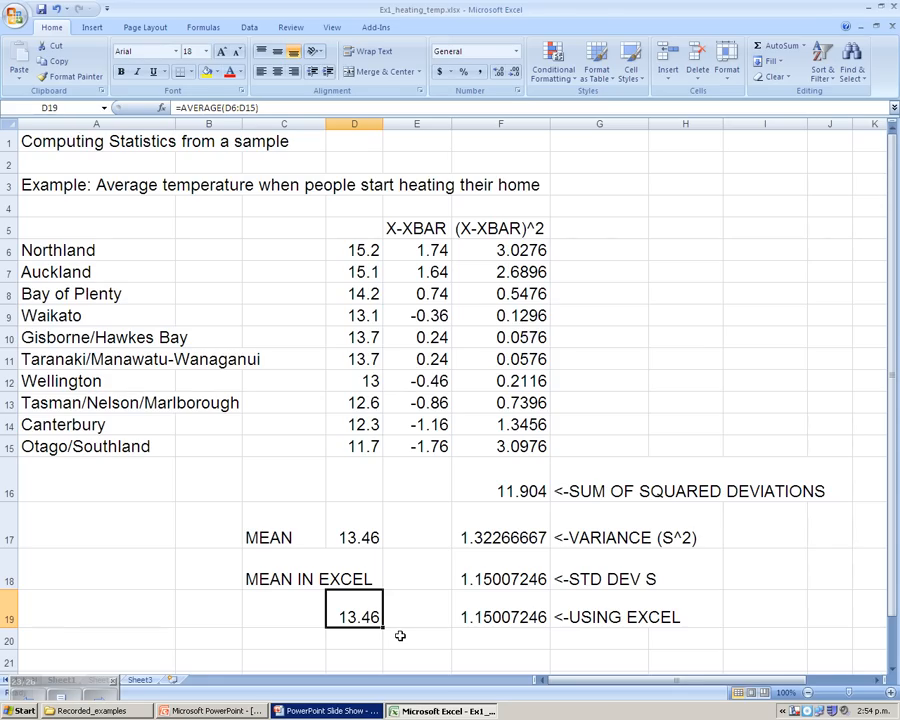
mouse_move(796, 712)
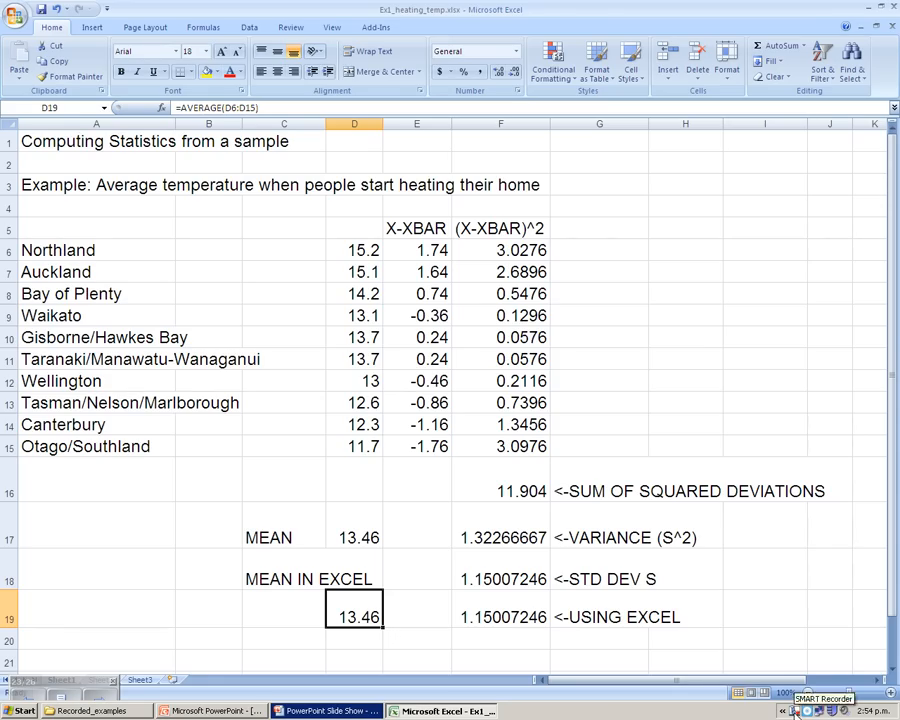